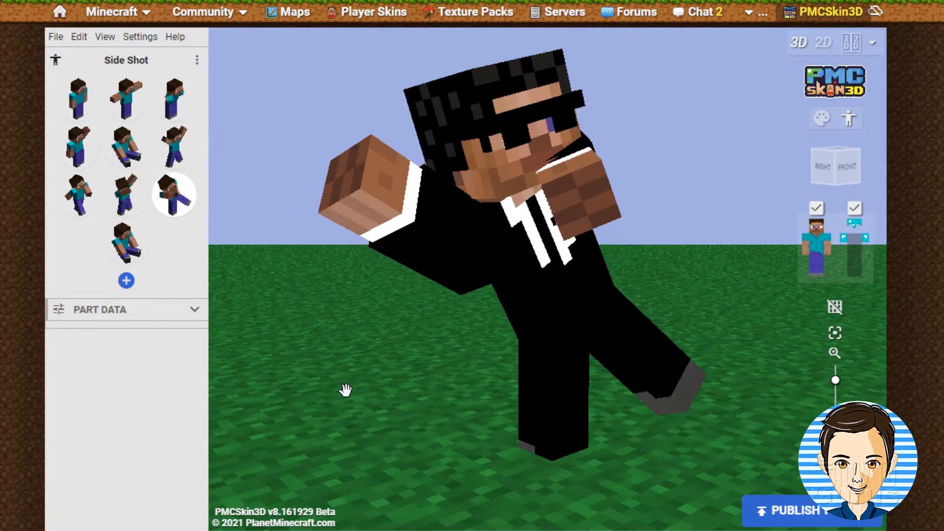
Reach PMCSkin3D's landing page from the Planet Minecraft Tools menu
click(125, 243)
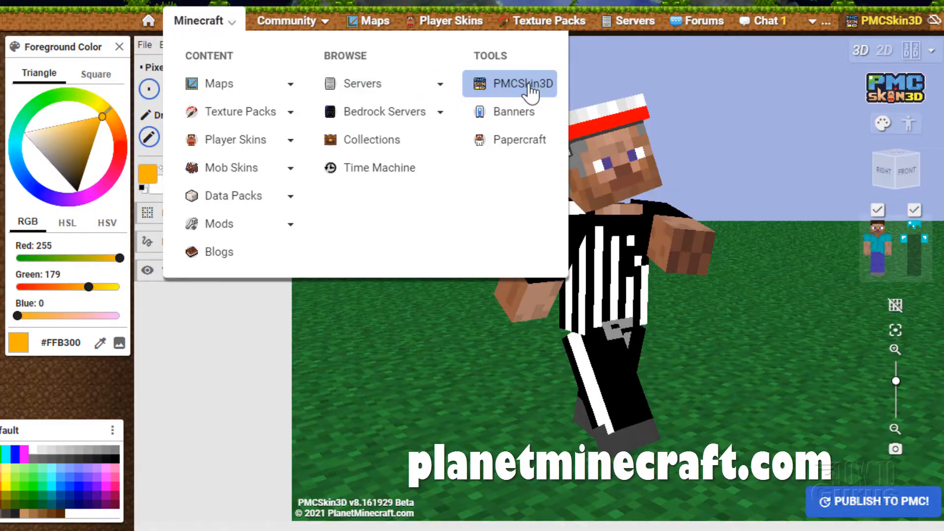
click(521, 83)
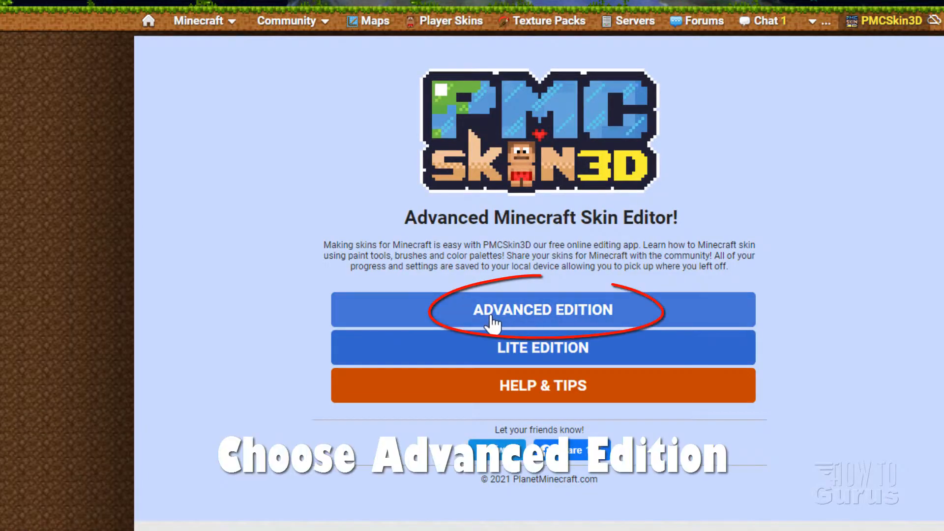
Launch the Advanced Edition, orbit the referee skin, and turn on the pixel grid overlay
click(543, 309)
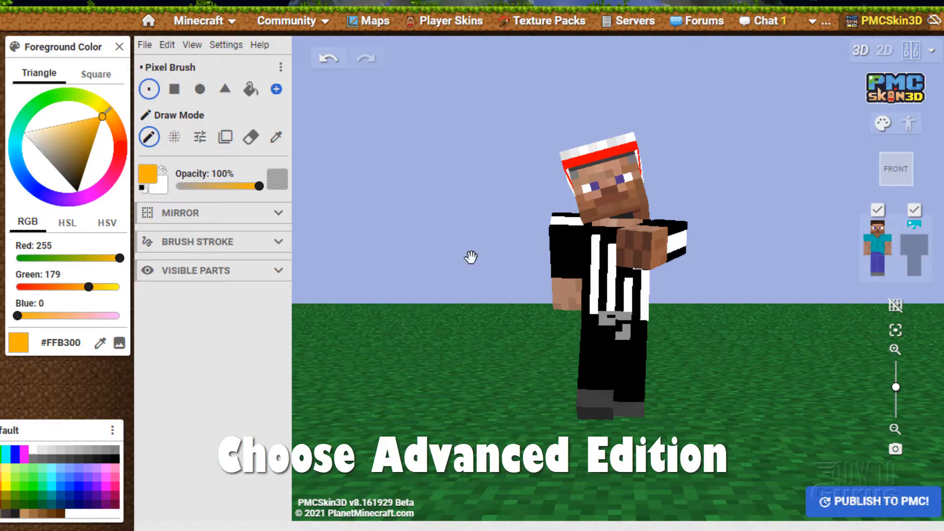
drag(469, 255, 493, 292)
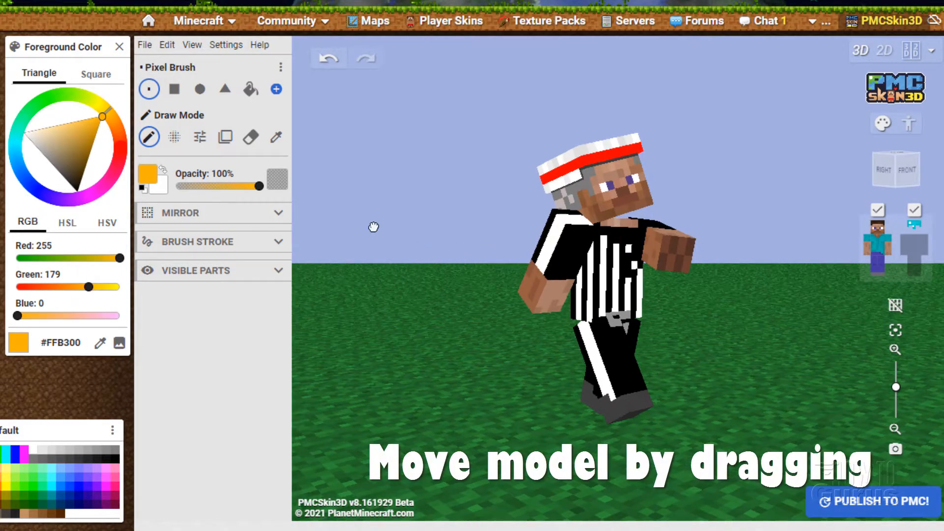
drag(373, 227, 493, 266)
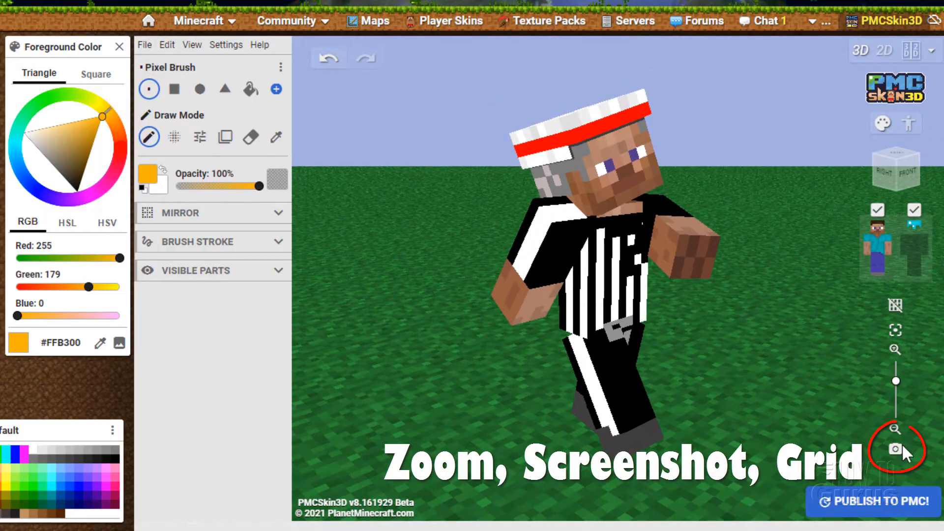
mouse_move(895, 448)
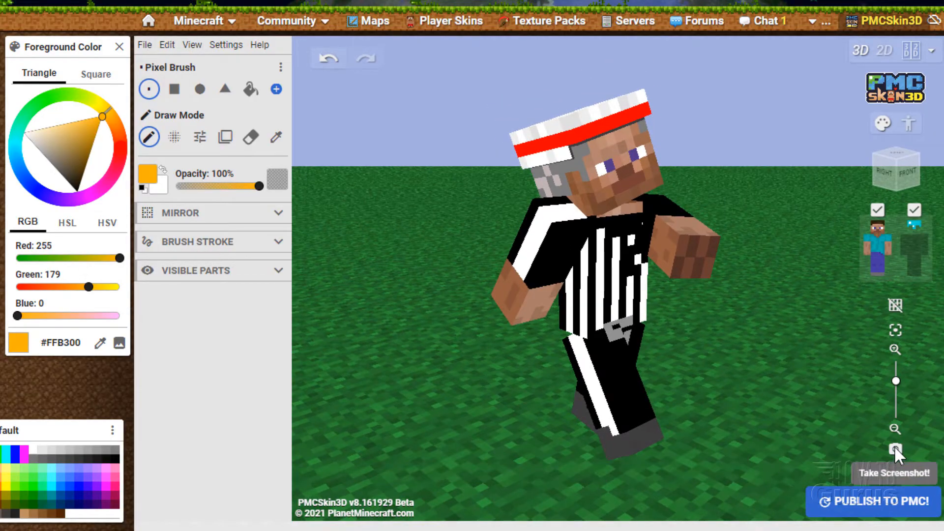
click(895, 304)
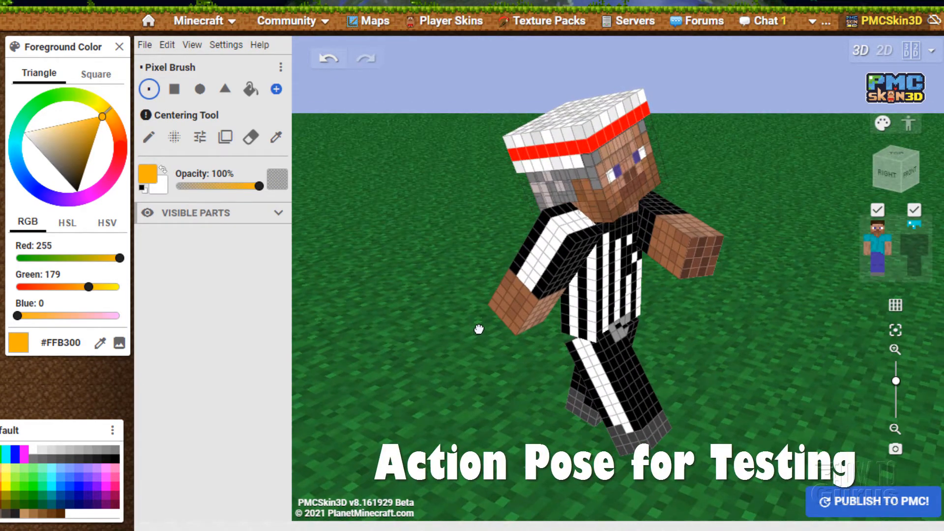
drag(479, 329, 624, 348)
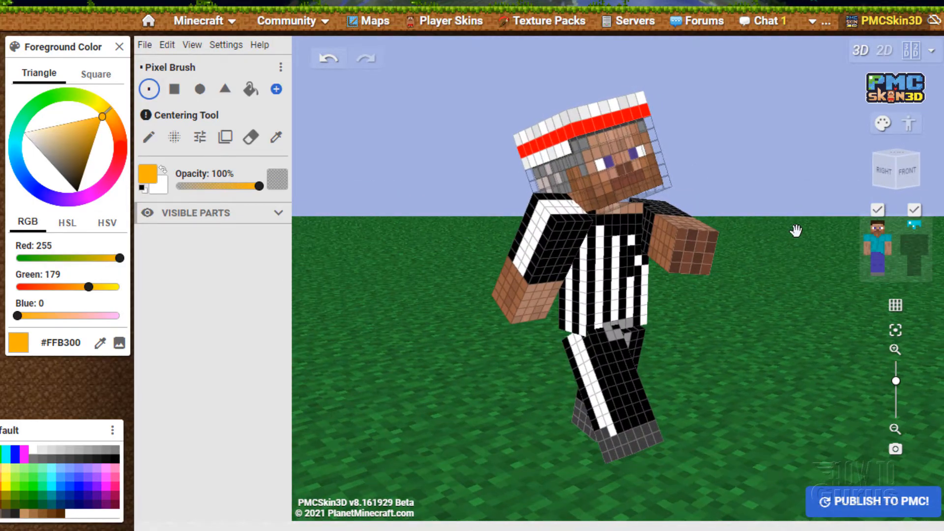
mouse_move(907, 127)
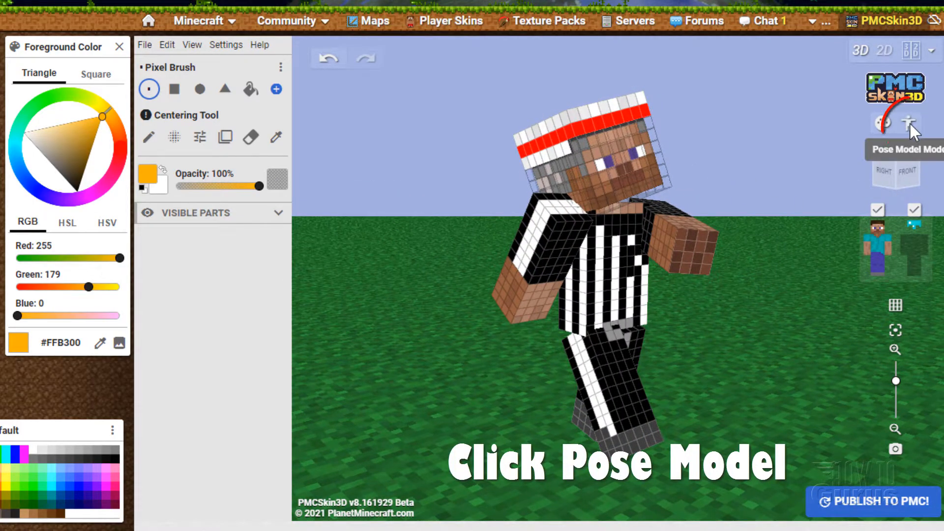
Put the referee skin in the Default pose and hide its outer overlay layer
click(909, 125)
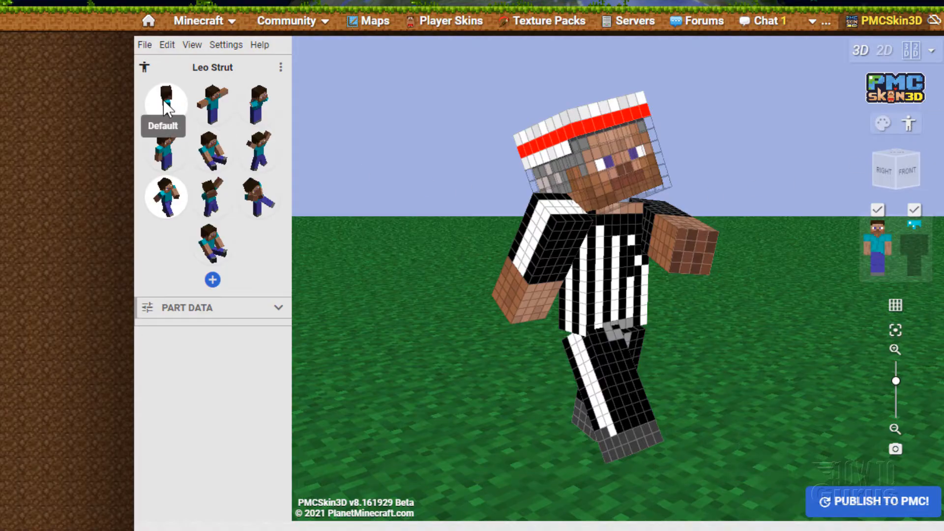
click(166, 103)
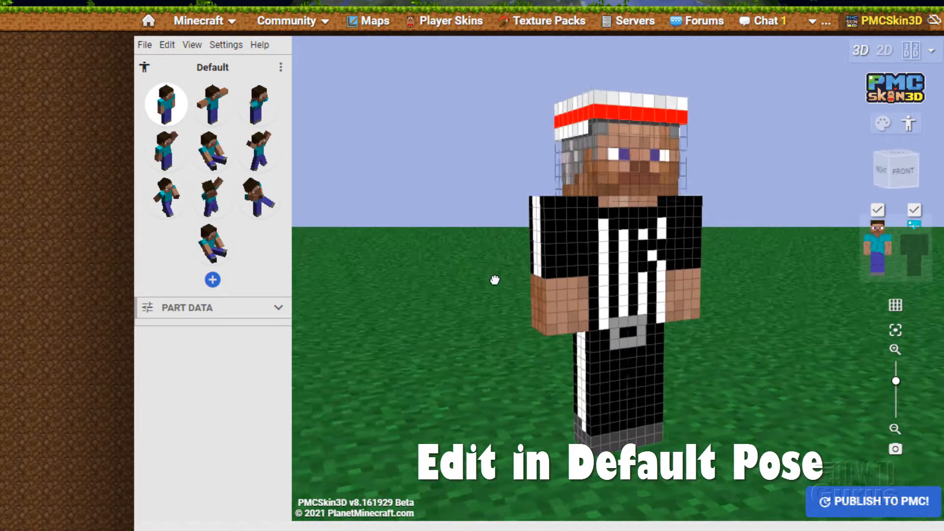
click(212, 103)
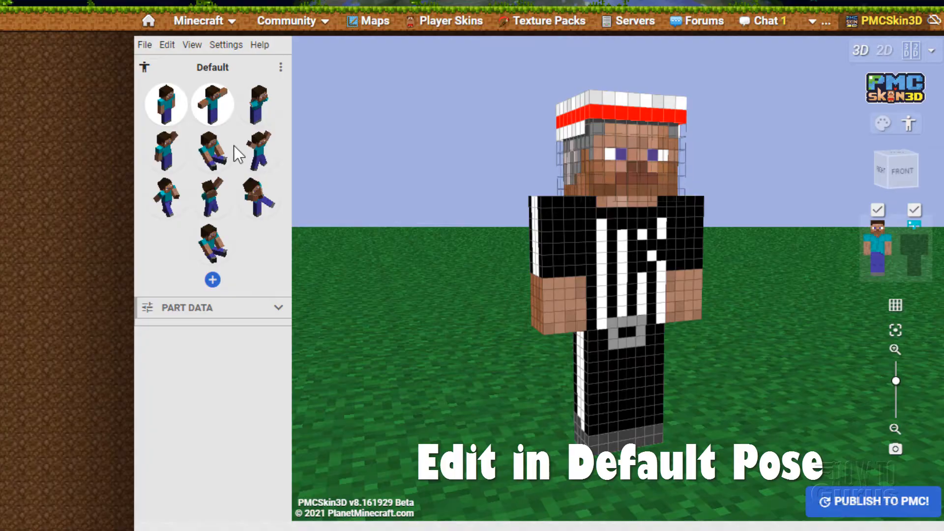
click(166, 197)
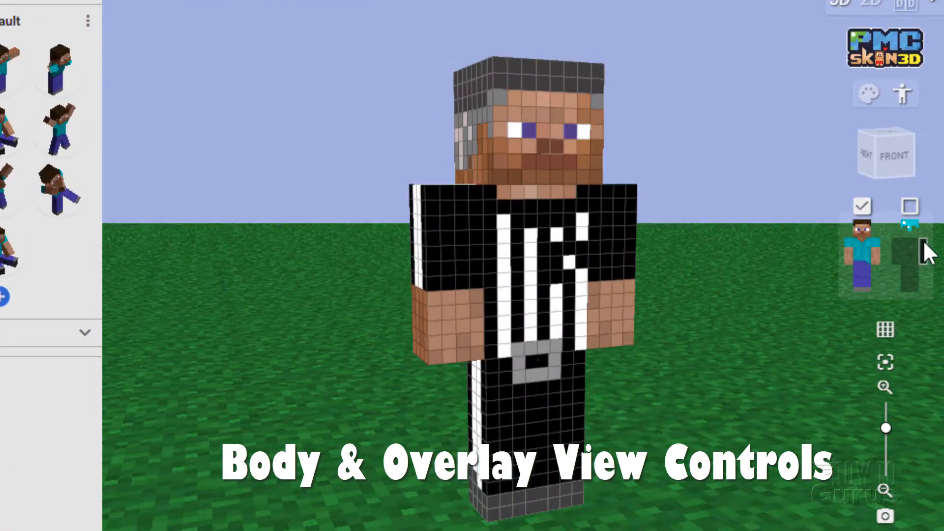
click(862, 205)
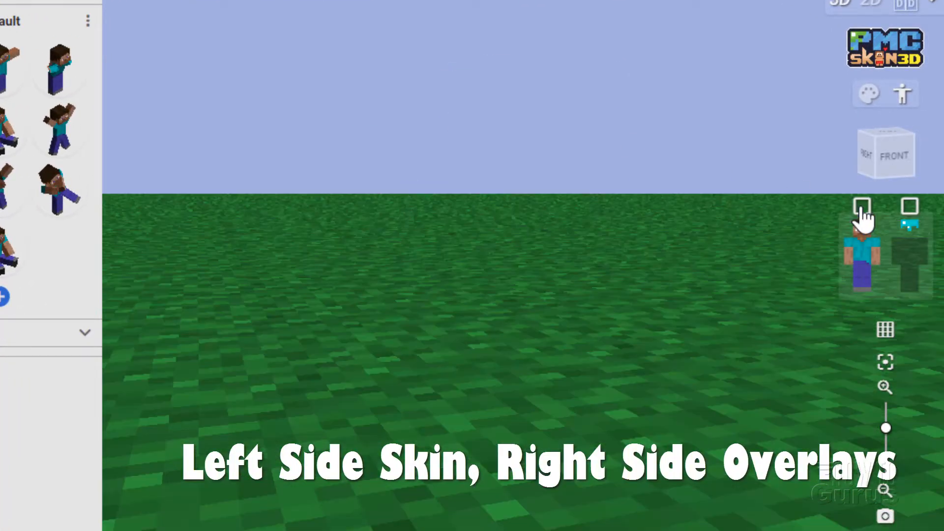
click(863, 218)
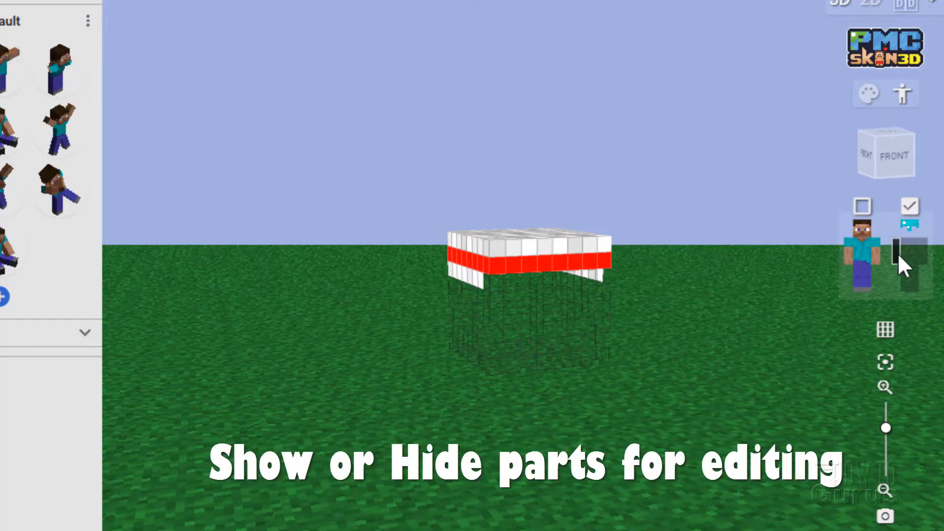
click(906, 257)
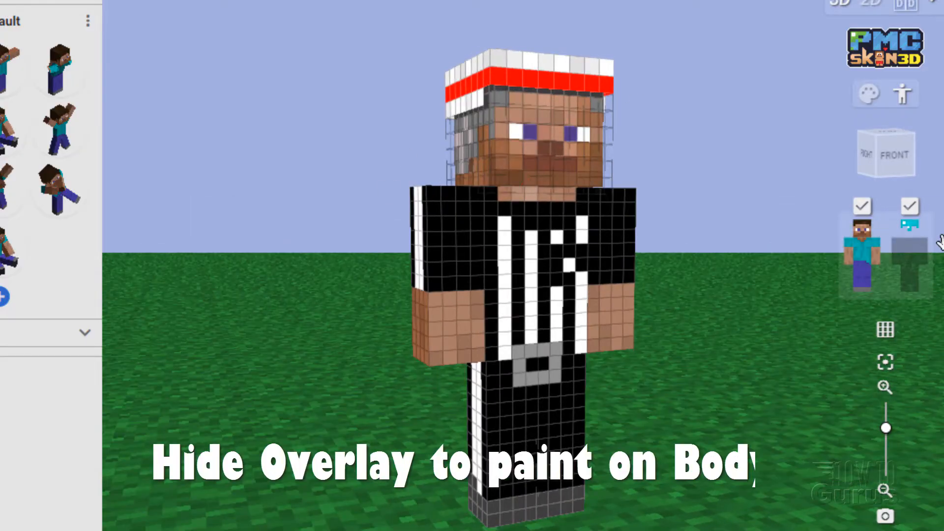
click(909, 205)
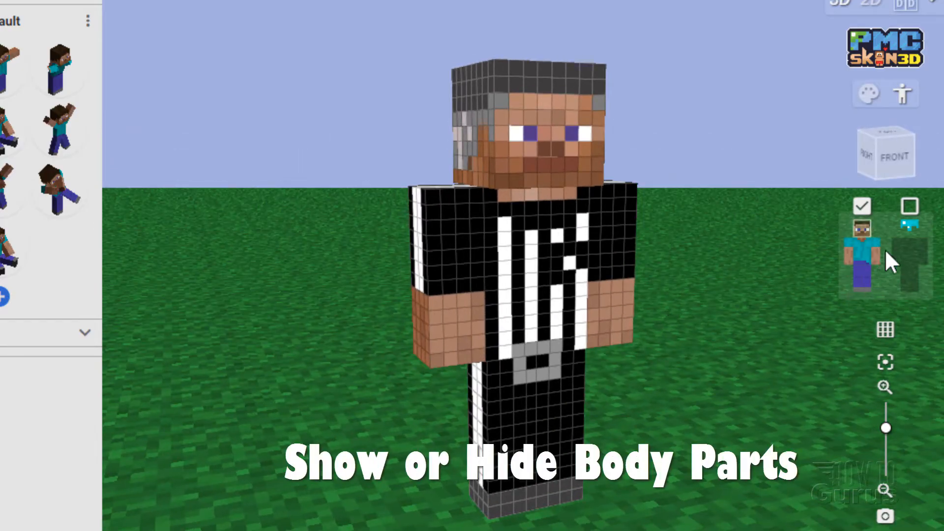
click(861, 241)
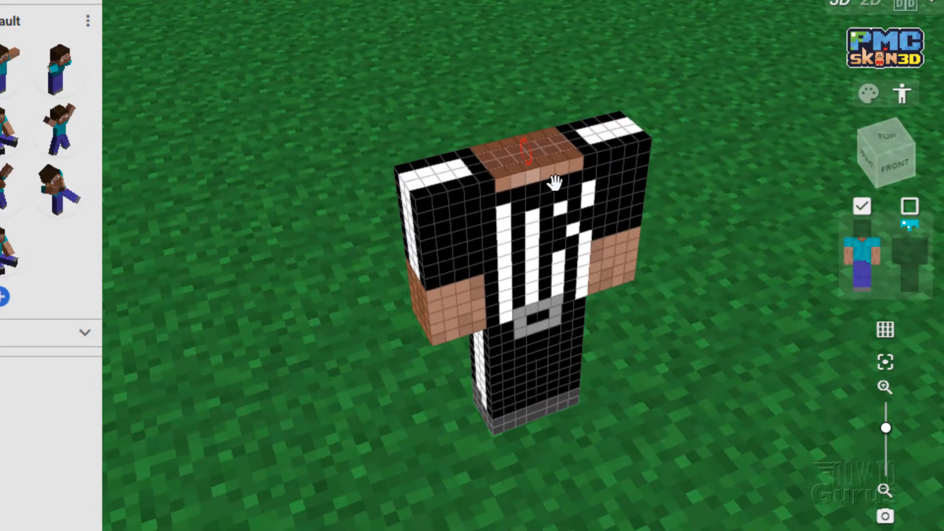
mouse_move(831, 292)
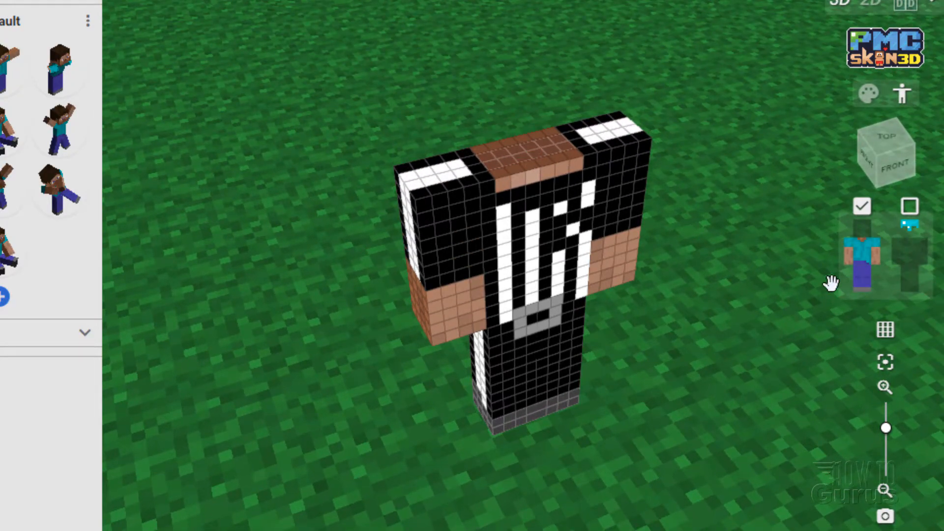
drag(830, 284, 614, 319)
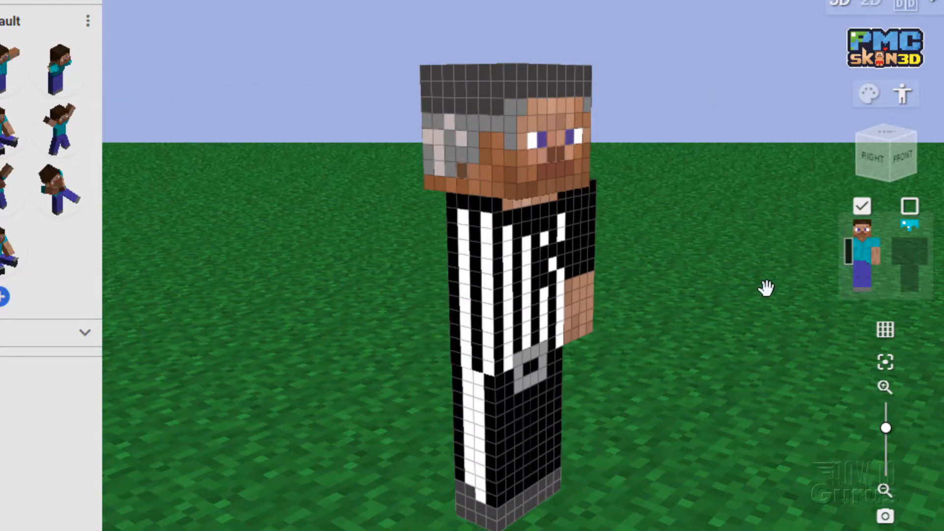
mouse_move(849, 270)
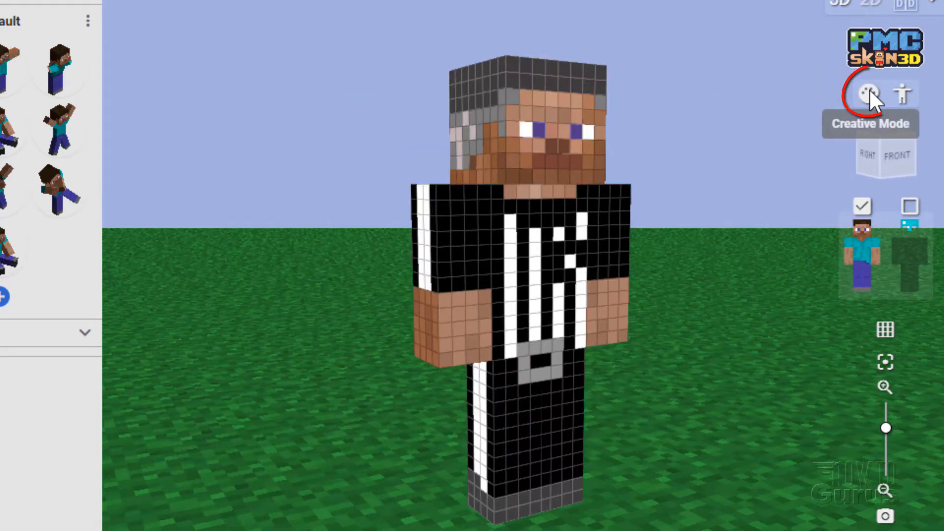
Return to Creative Mode and move the Foreground Color mixer beside the model
click(868, 92)
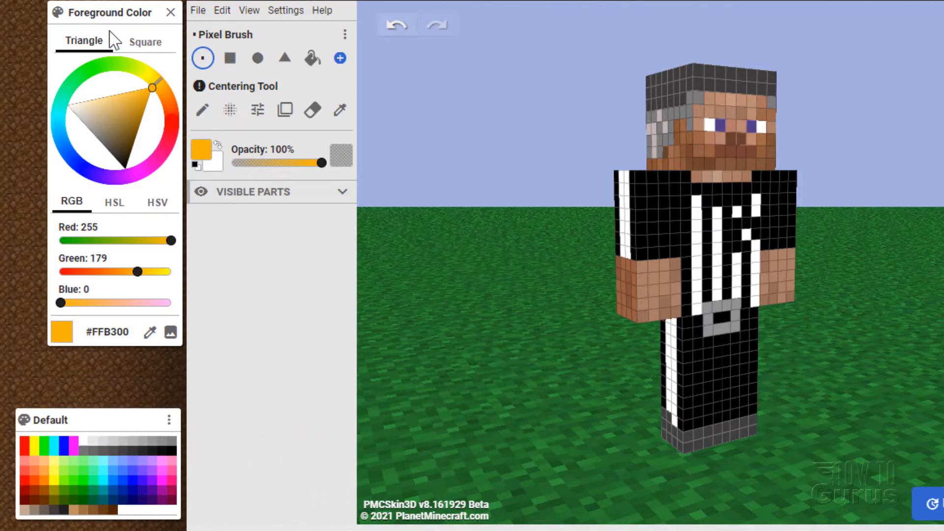
drag(109, 12, 457, 81)
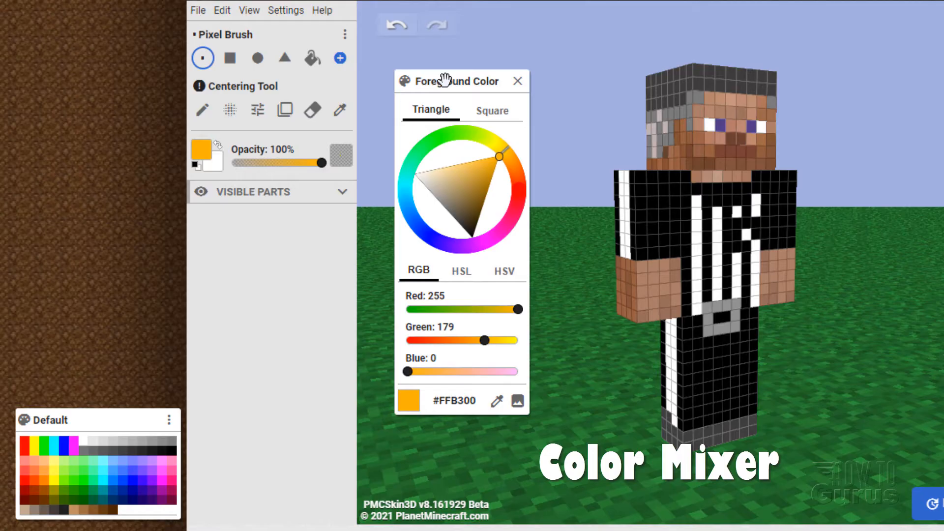
mouse_move(493, 182)
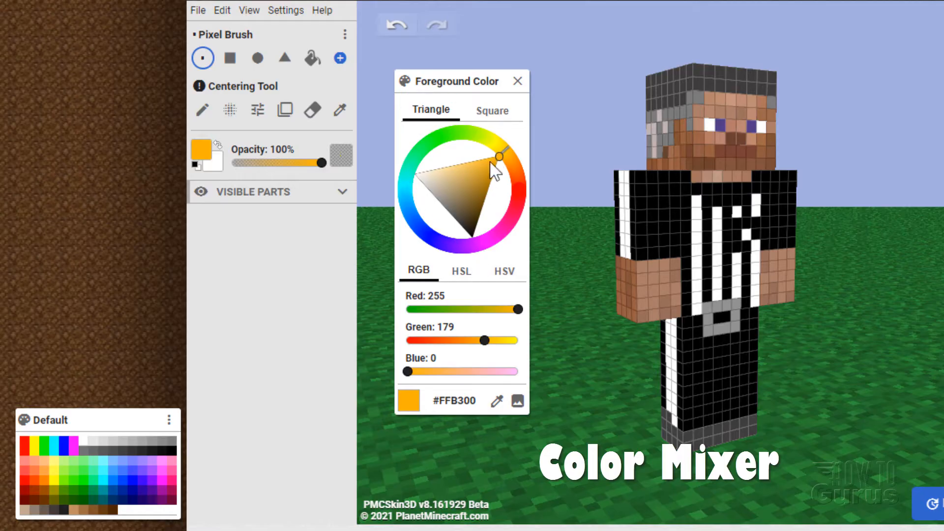
mouse_move(505, 188)
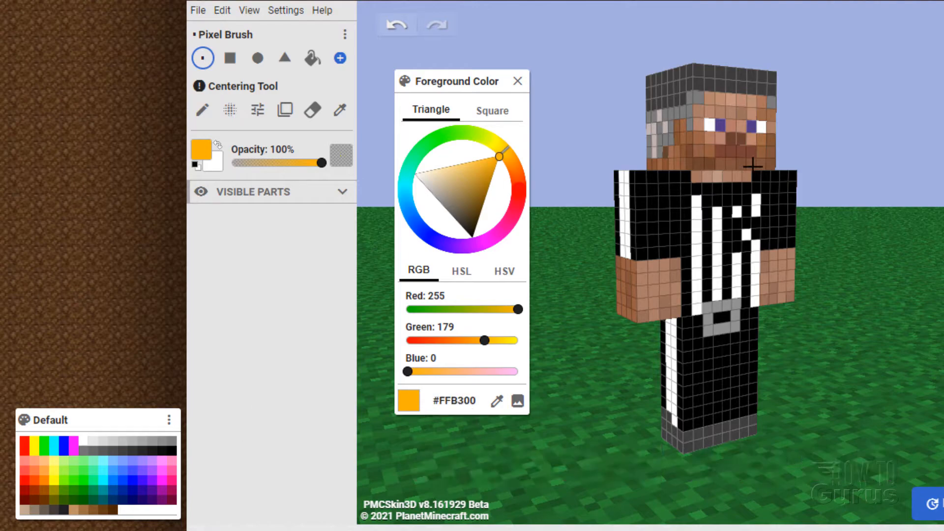
Sample skin tone #C69680 from the model and switch to pencil Draw Mode
click(340, 110)
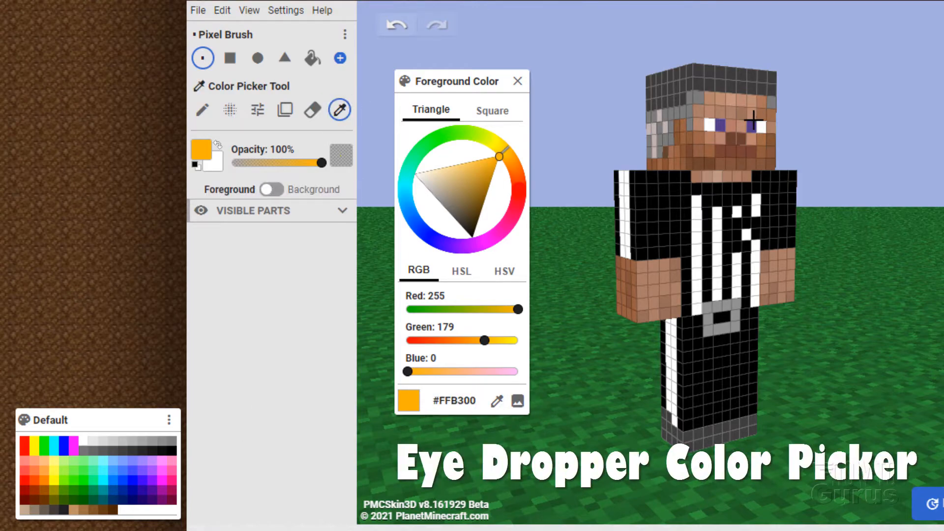
click(731, 100)
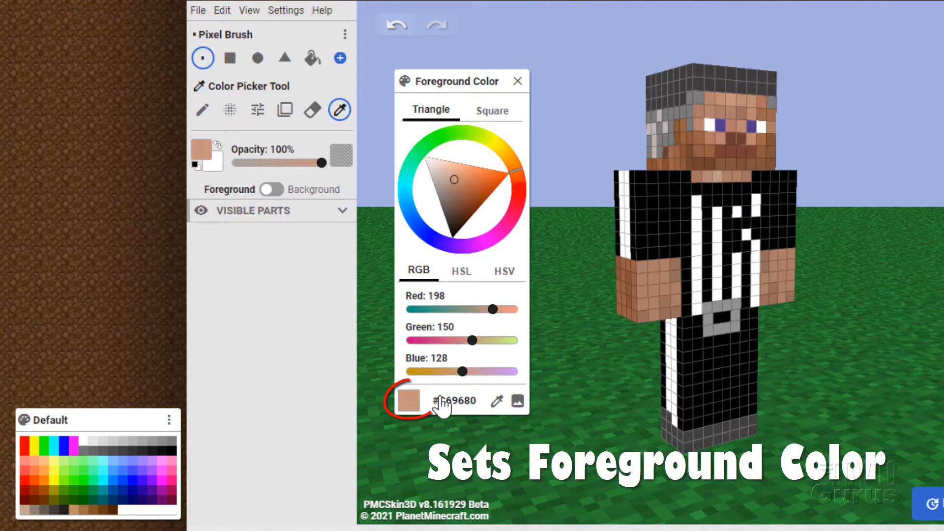
drag(460, 81, 123, 62)
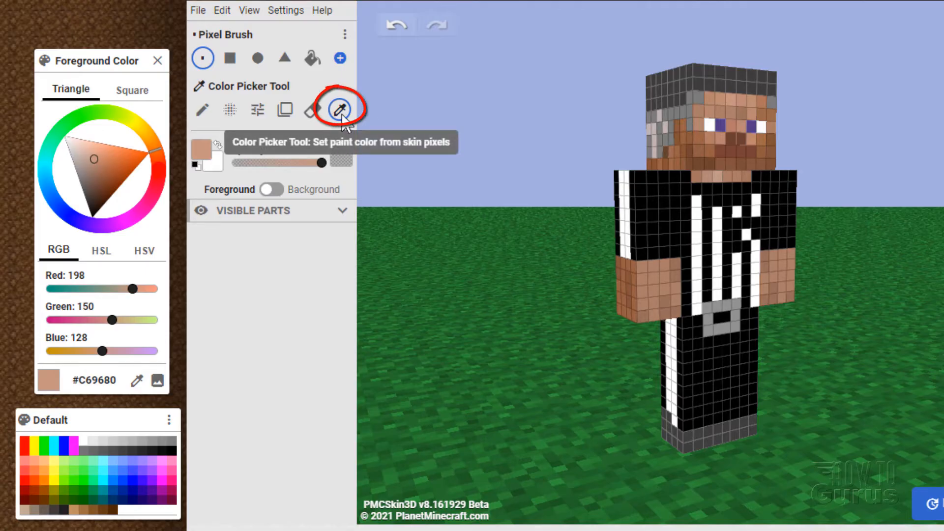
click(203, 110)
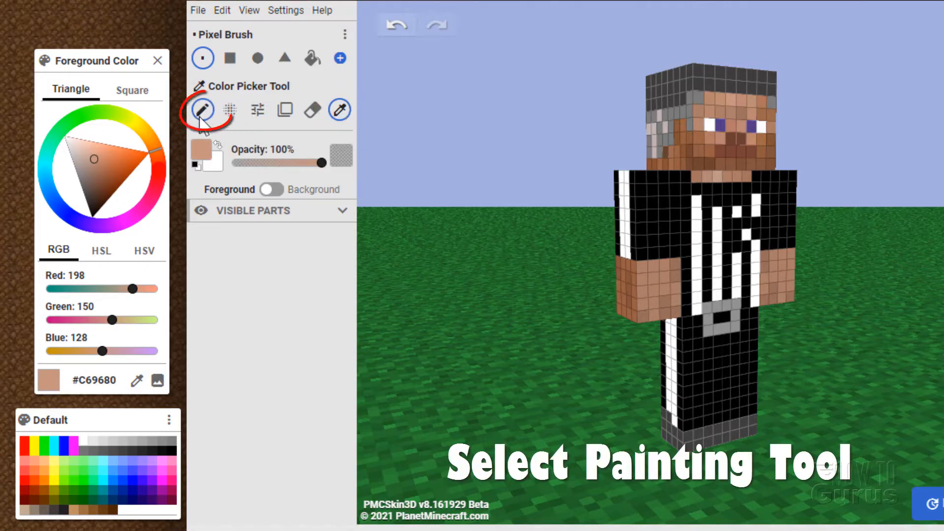
click(202, 110)
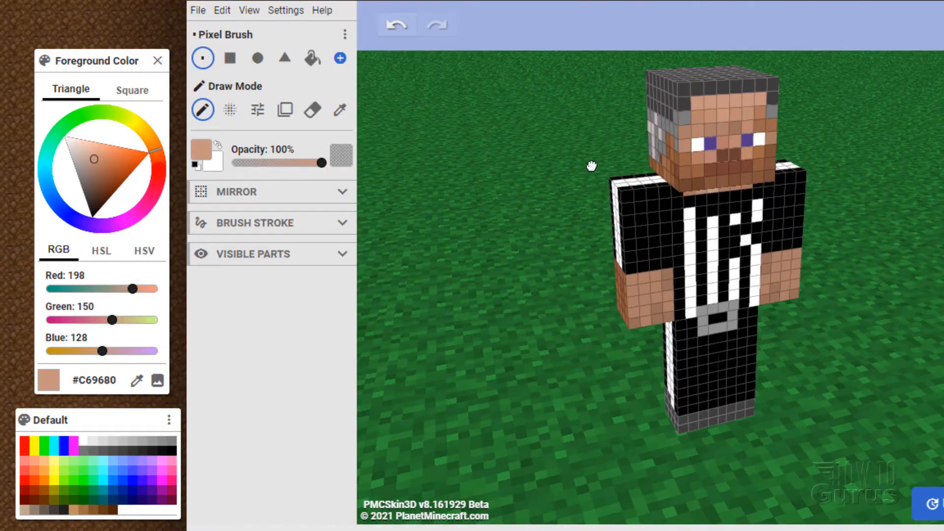
click(230, 58)
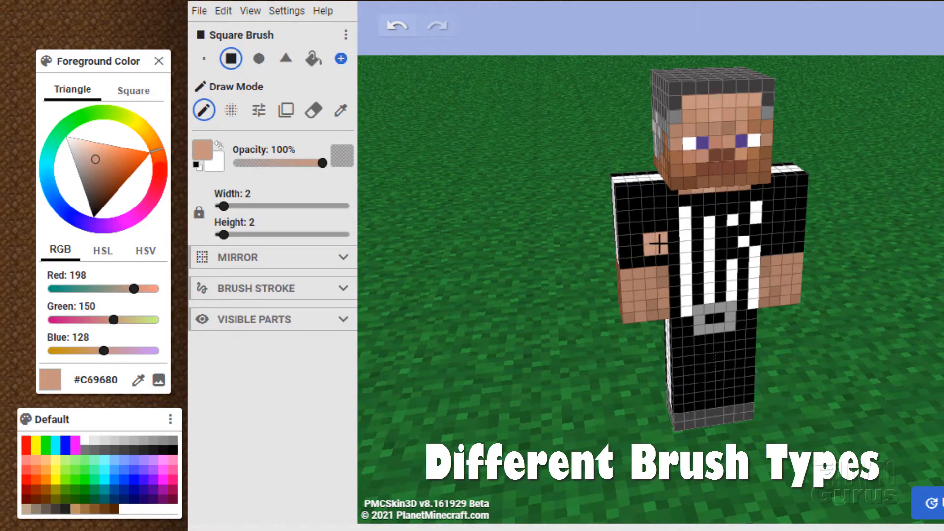
click(258, 59)
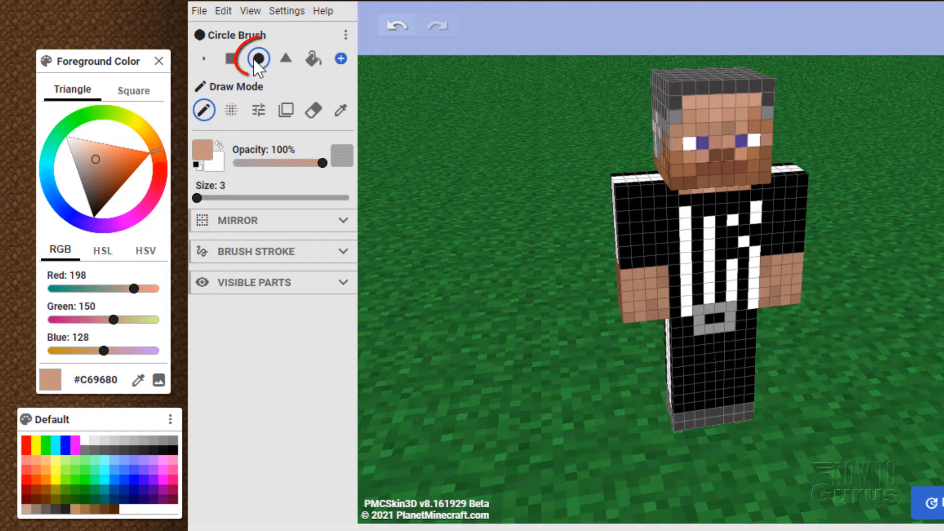
click(285, 58)
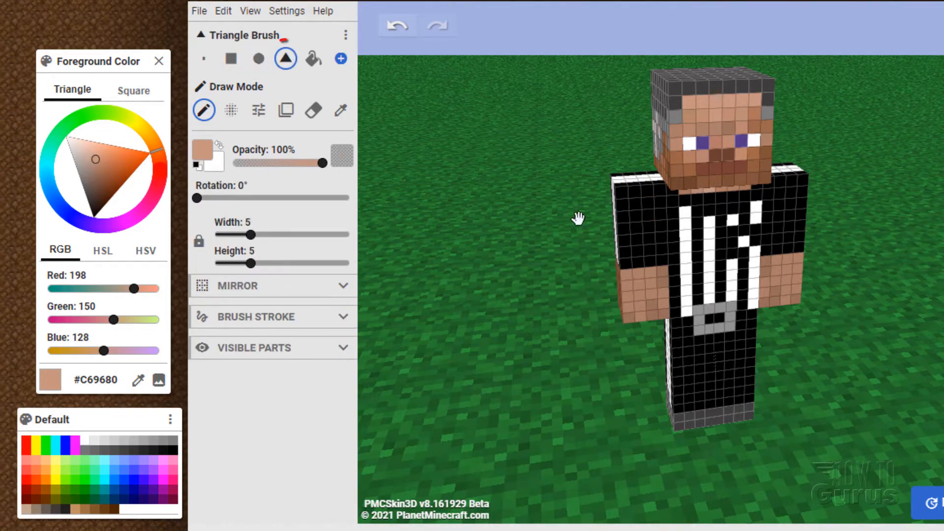
mouse_move(310, 58)
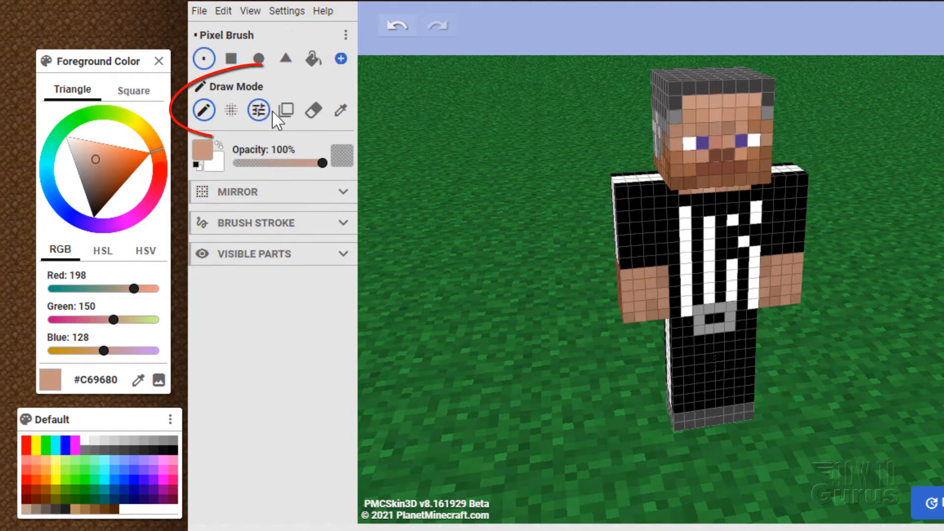
mouse_move(231, 109)
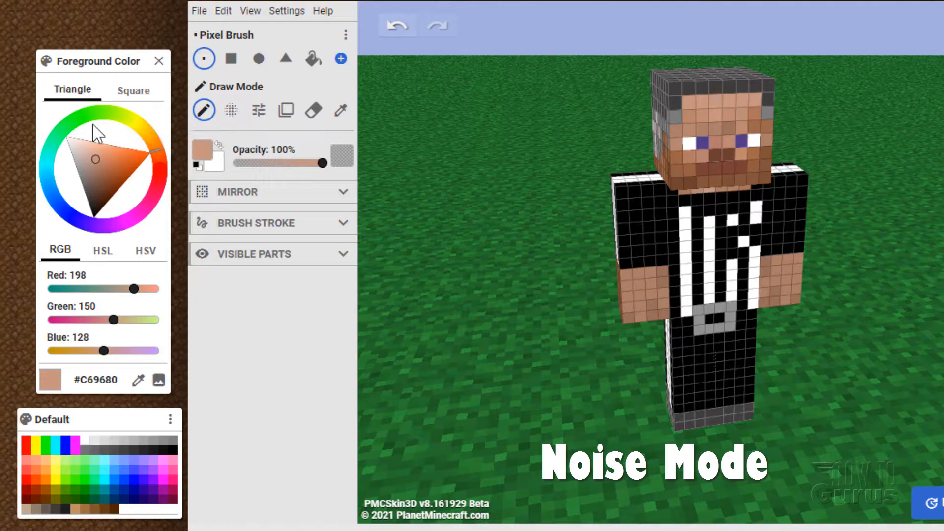
Paint bright green noise patches over both shirt sleeves
click(89, 120)
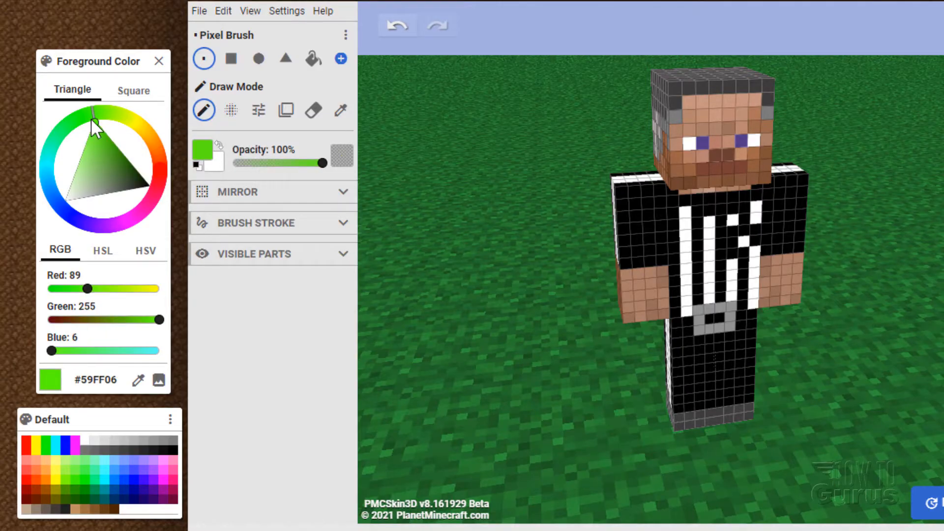
click(231, 110)
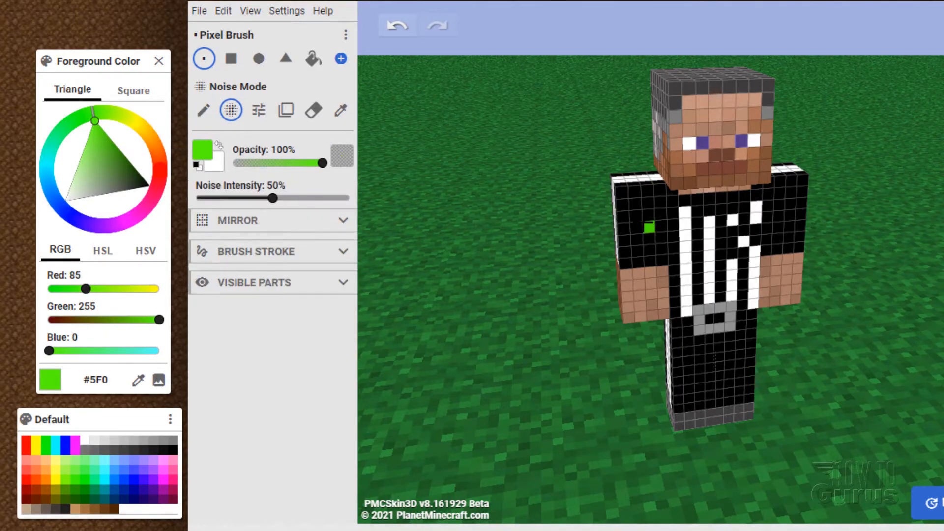
click(644, 209)
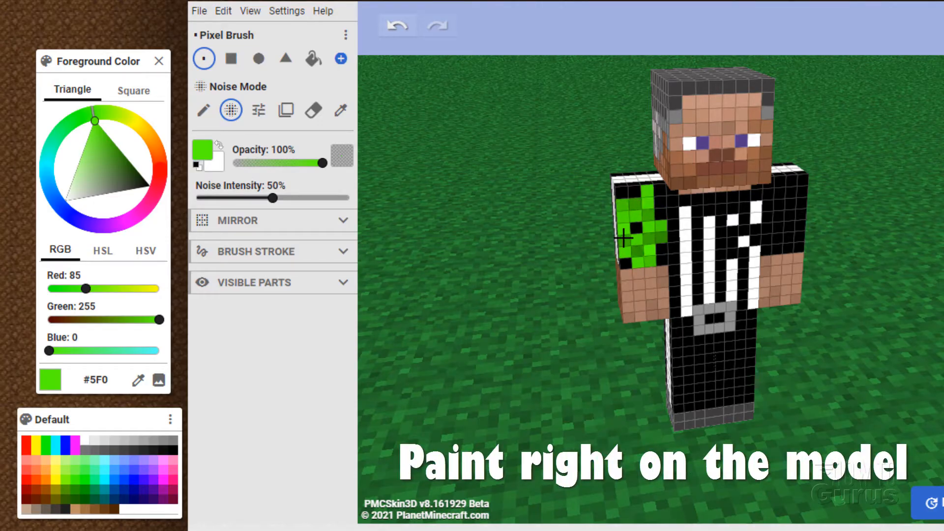
click(635, 231)
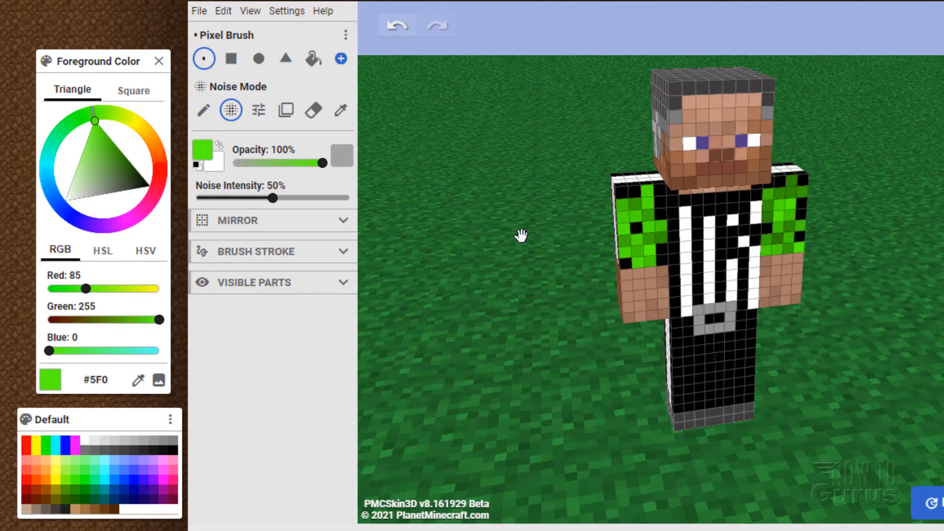
Set HSL Shift lightness to about 118%, then go back to Noise Mode
click(258, 109)
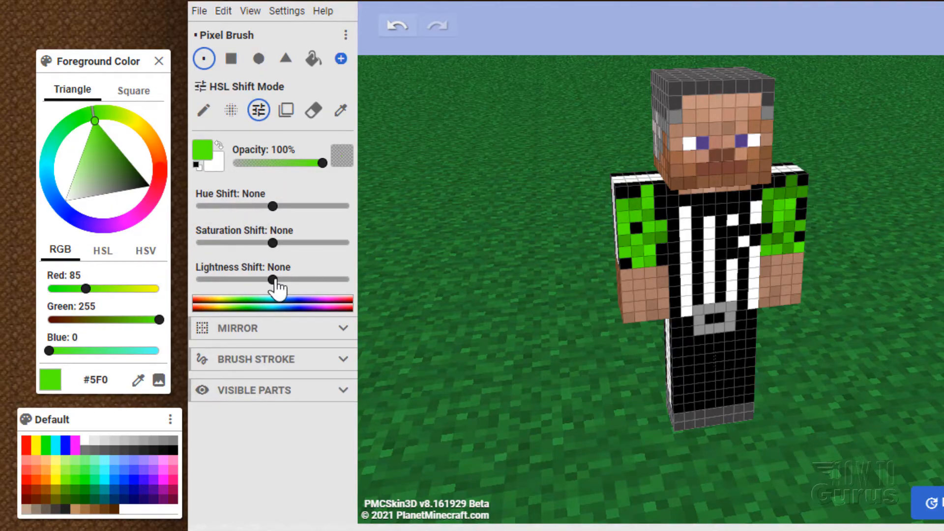
drag(272, 278, 285, 279)
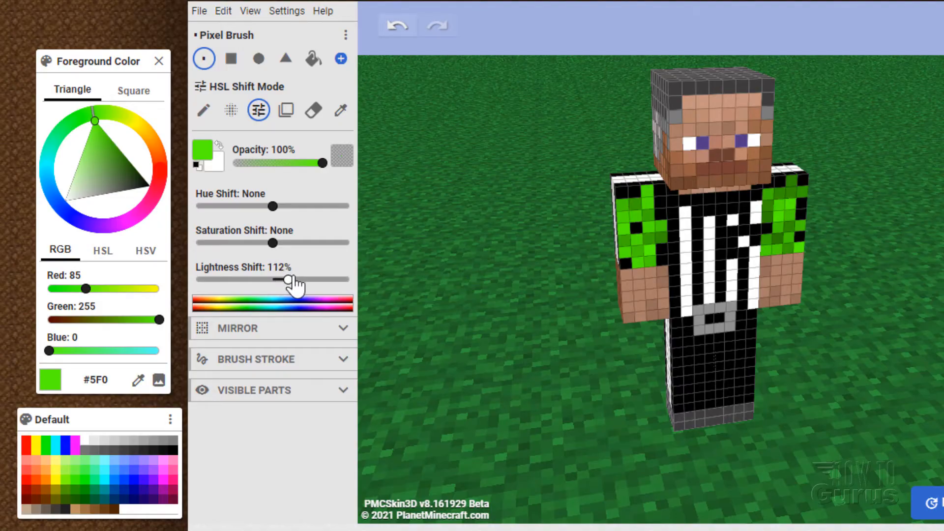
drag(283, 278, 292, 278)
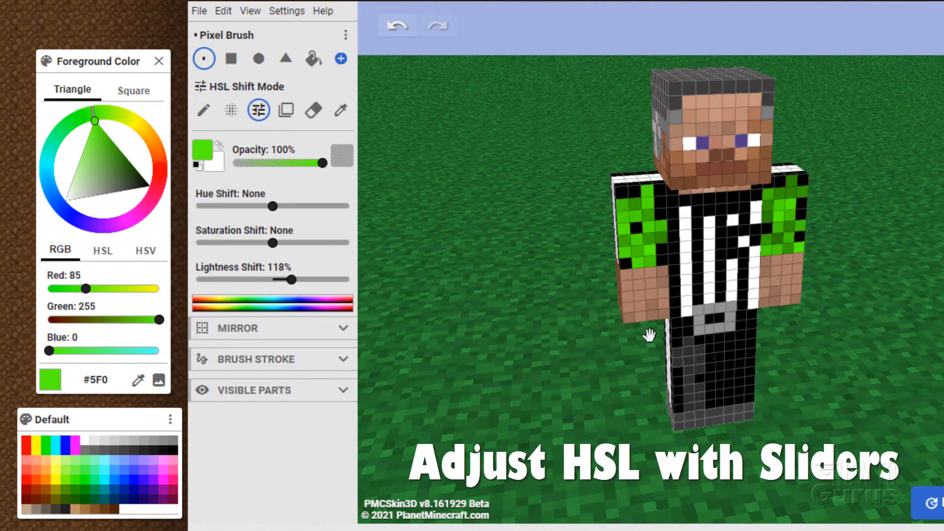
click(230, 110)
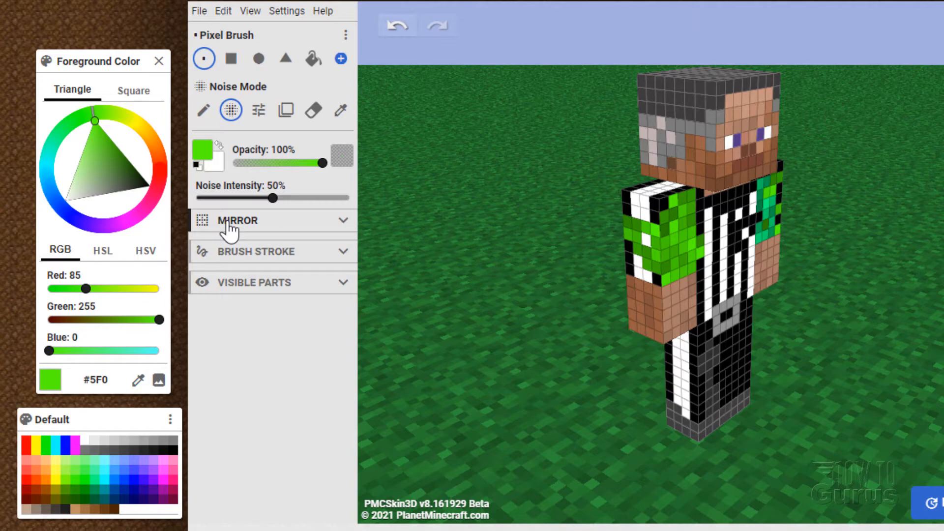
Enable mirroring across limbs and paint green noise down both trouser legs
click(237, 220)
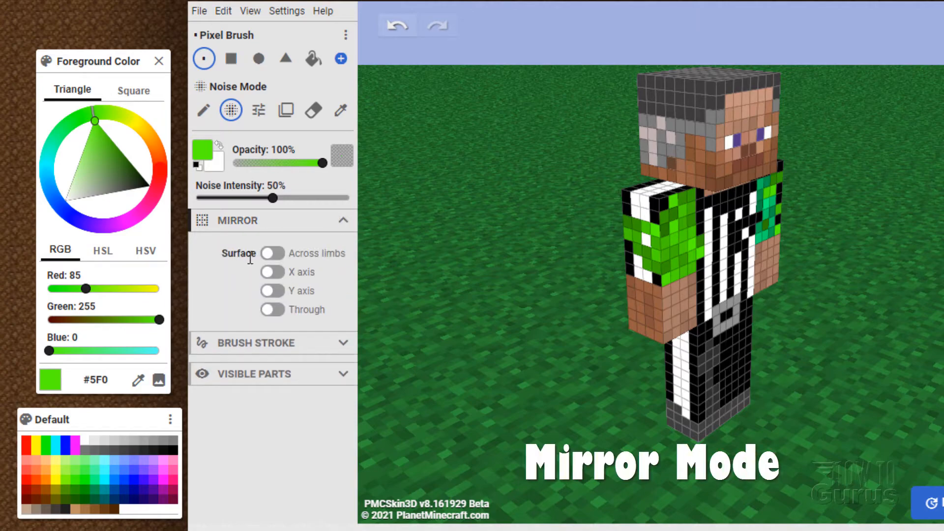
click(272, 253)
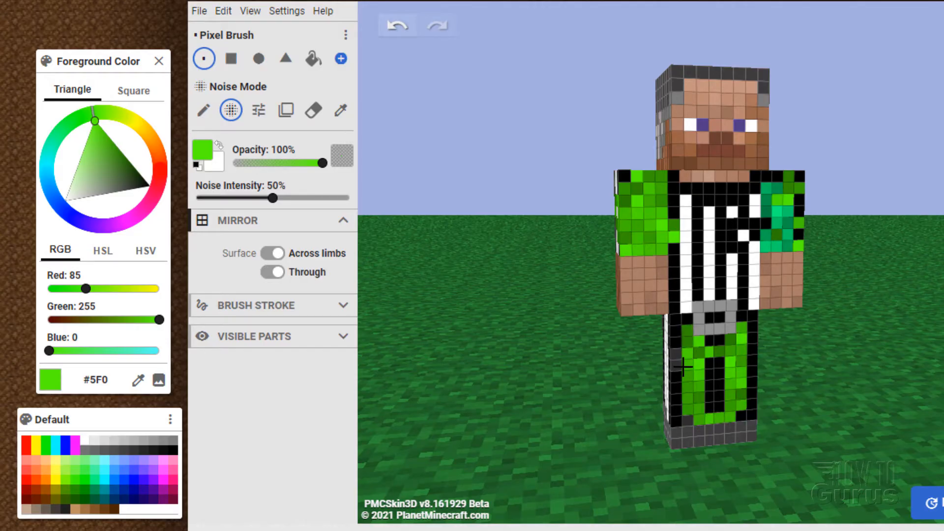
drag(683, 241, 884, 379)
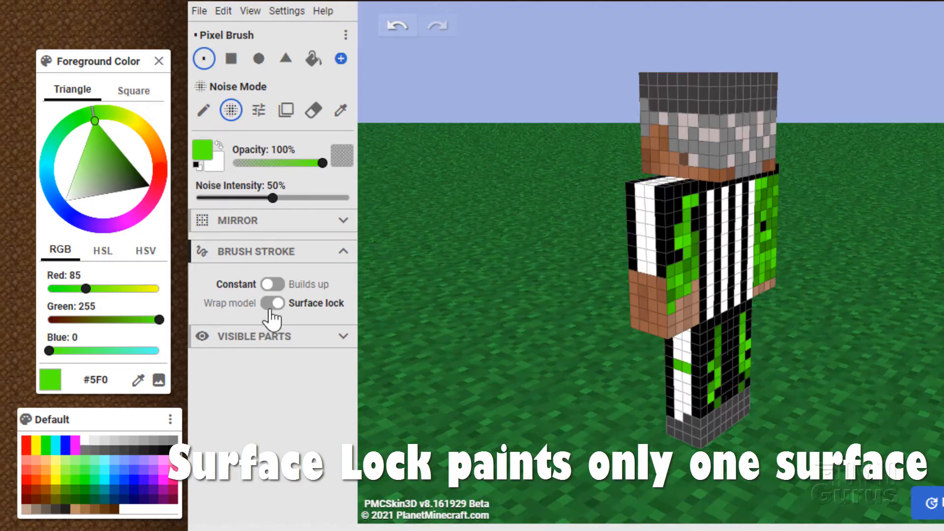
Toggle Surface lock and change the paint colour to muted teal #518894
click(272, 303)
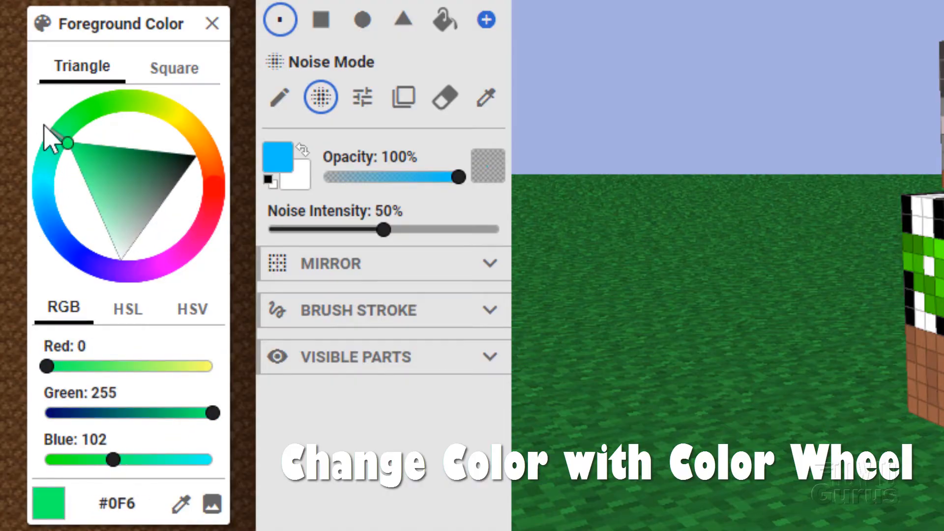
drag(66, 143, 54, 198)
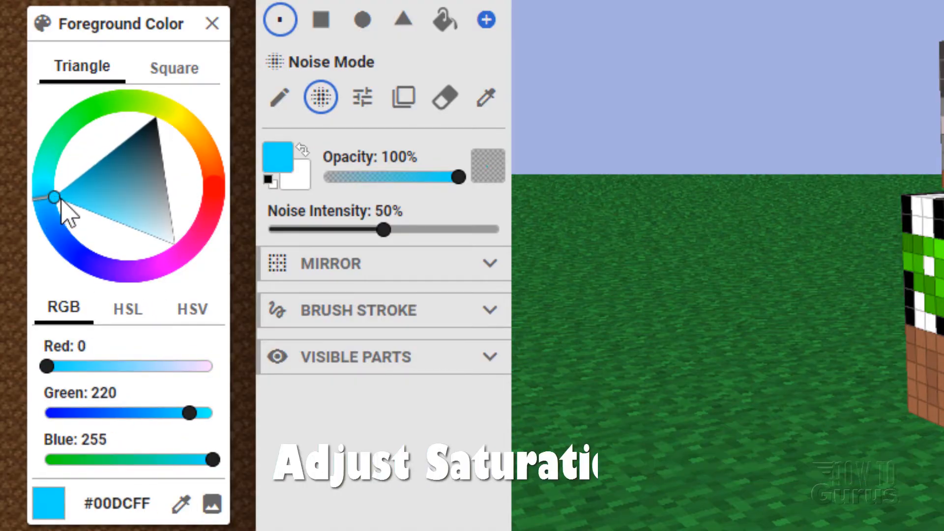
drag(54, 197, 77, 184)
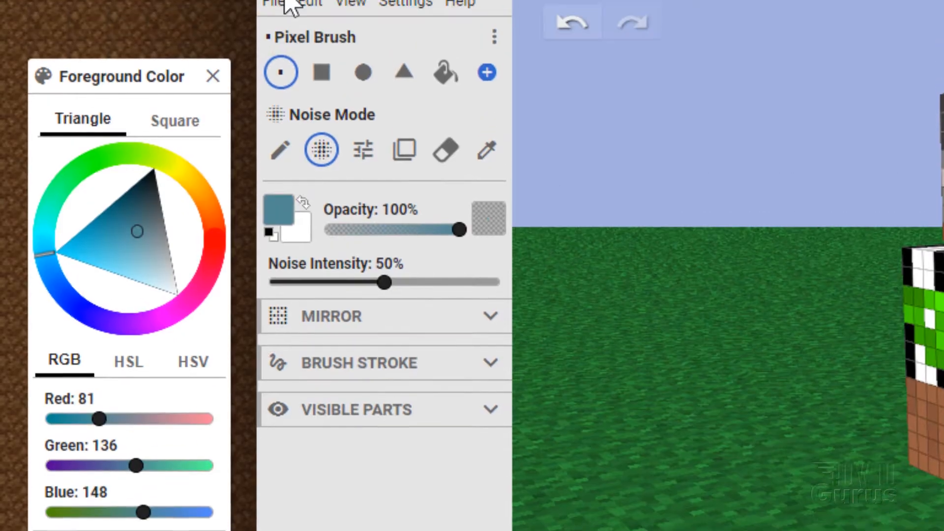
click(275, 9)
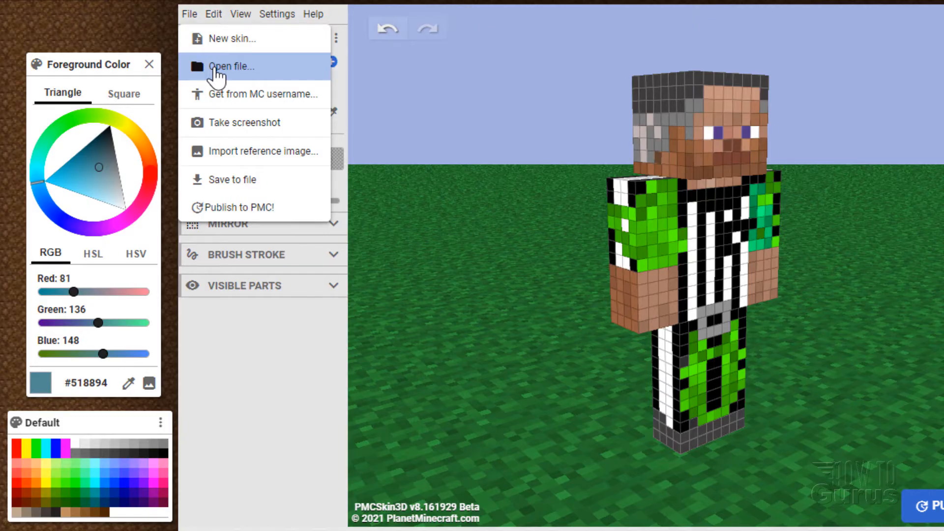
Open Referee.png from the Skins folder, accepting the unsaved-progress warning
click(233, 67)
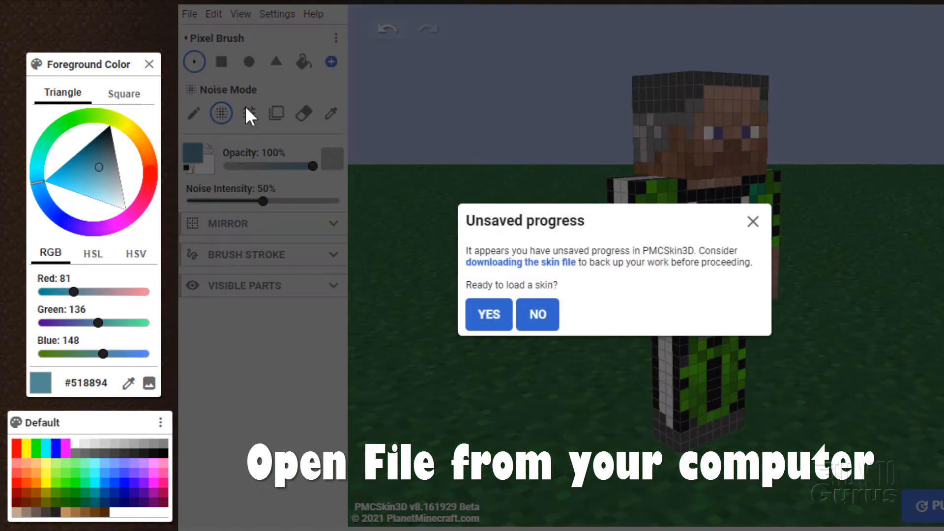
click(488, 314)
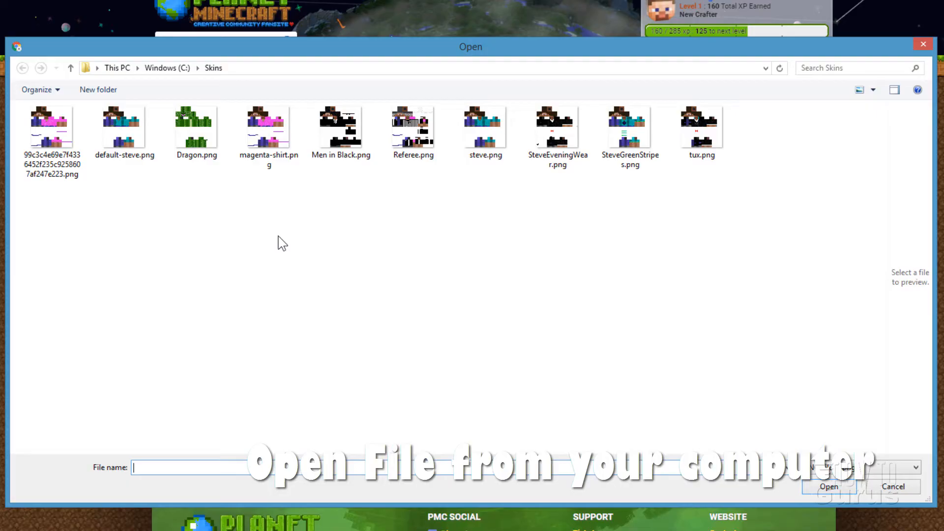
click(413, 127)
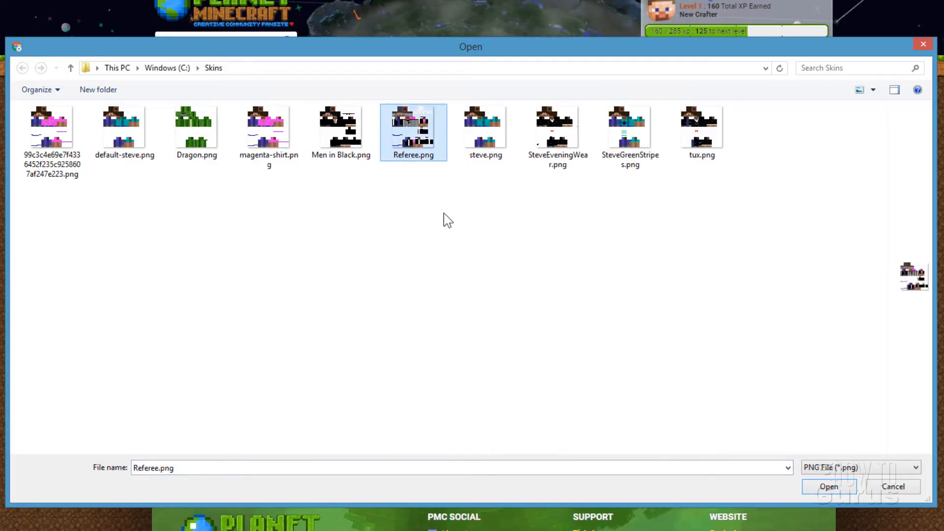
click(829, 486)
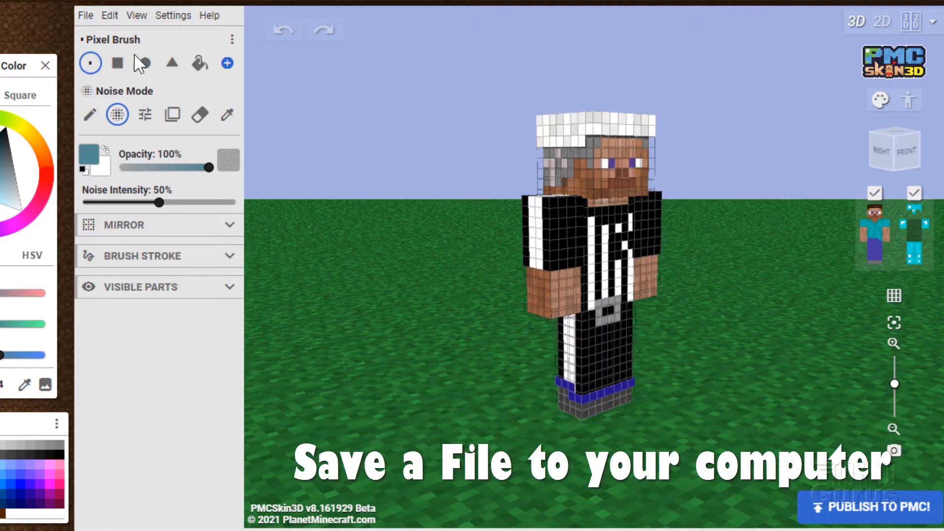
click(87, 15)
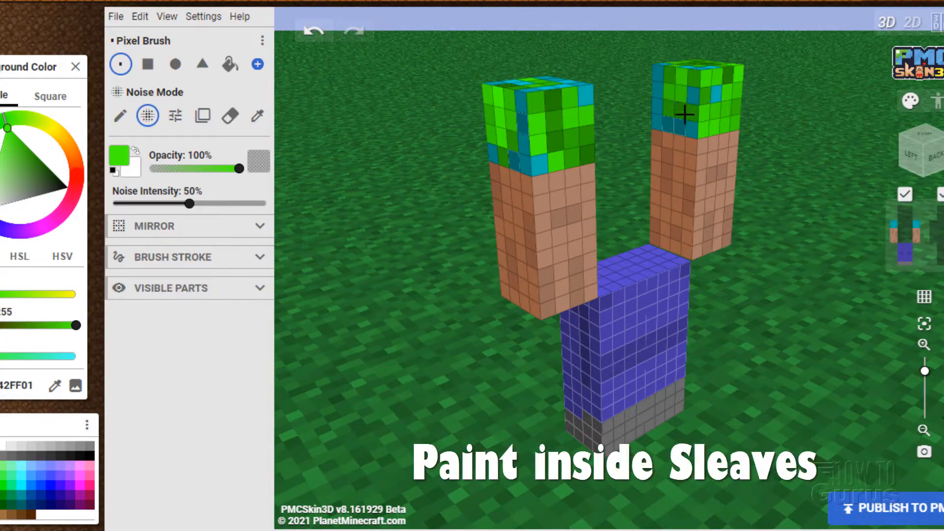
Brush green noise across the tops of both arms
drag(683, 115, 592, 175)
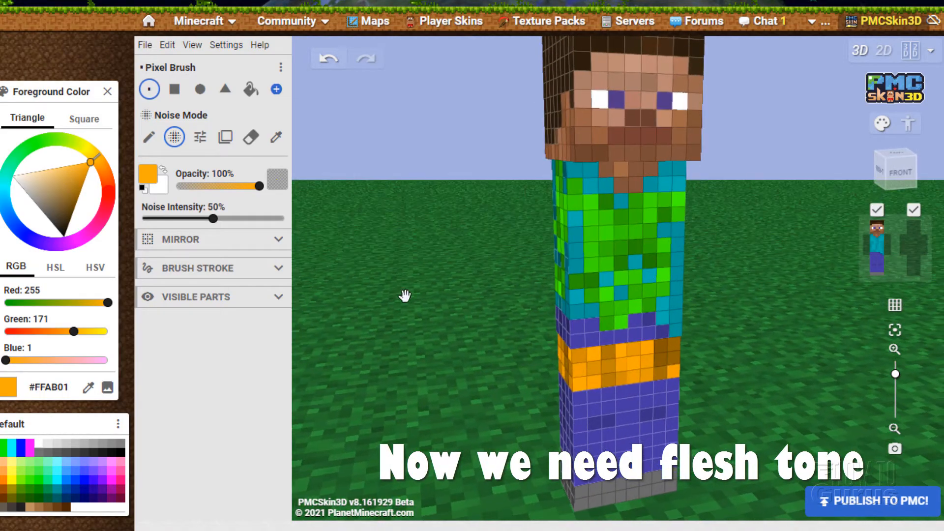
Sample the flesh tone #AC765A from the face with the Color Picker
click(276, 137)
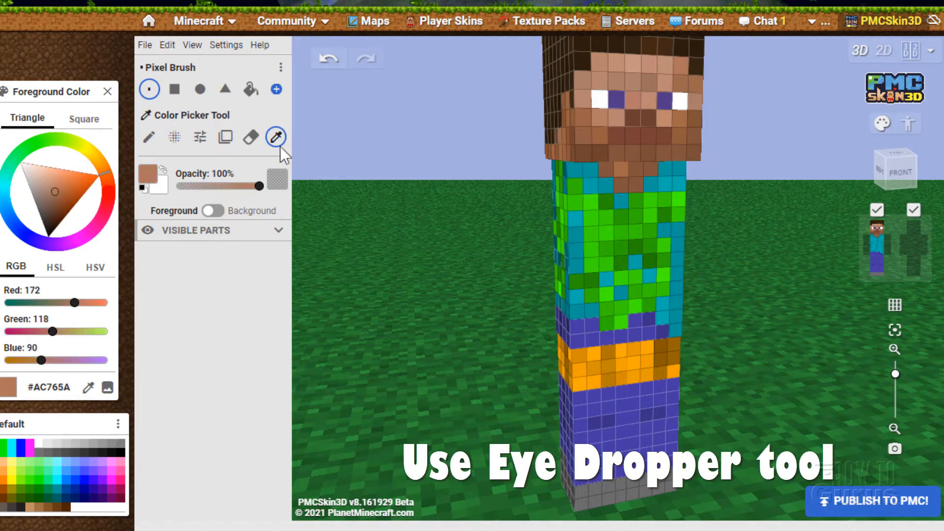
click(173, 137)
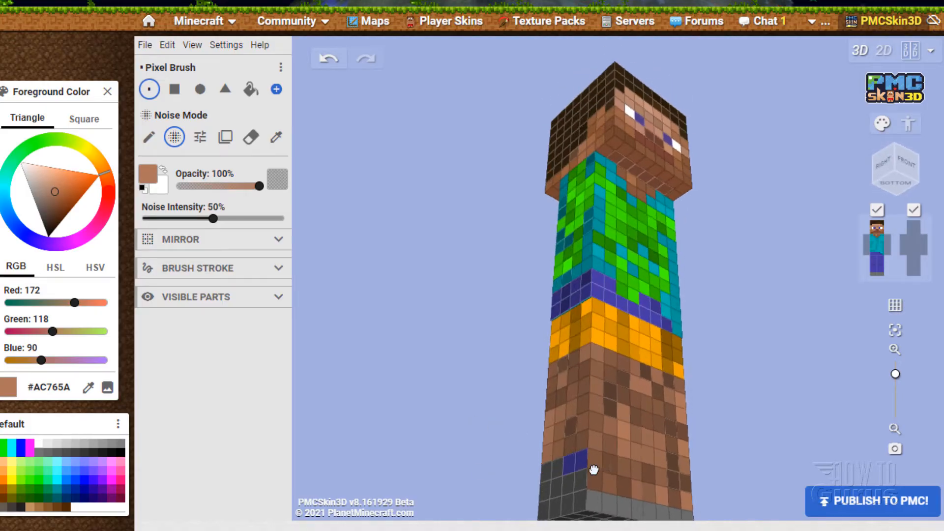
Orbit the model to face forward for painting the cyan shoe strip
drag(593, 469, 502, 382)
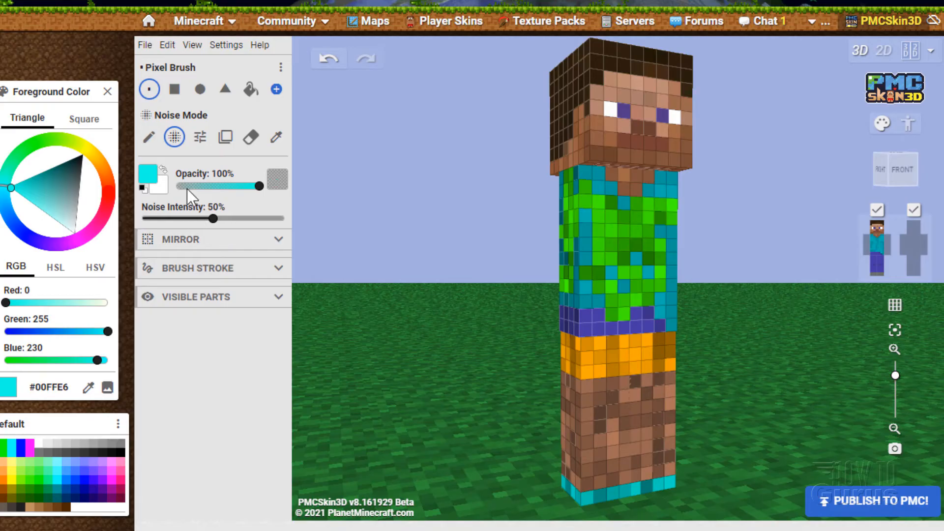
Sample the shirt's teal blue and paint teal noise around the sleeve hems
click(276, 137)
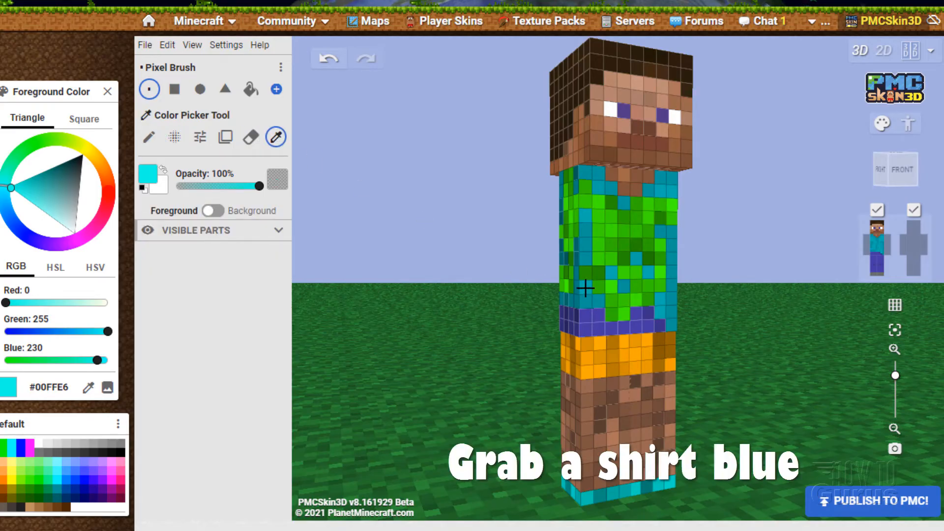
click(174, 137)
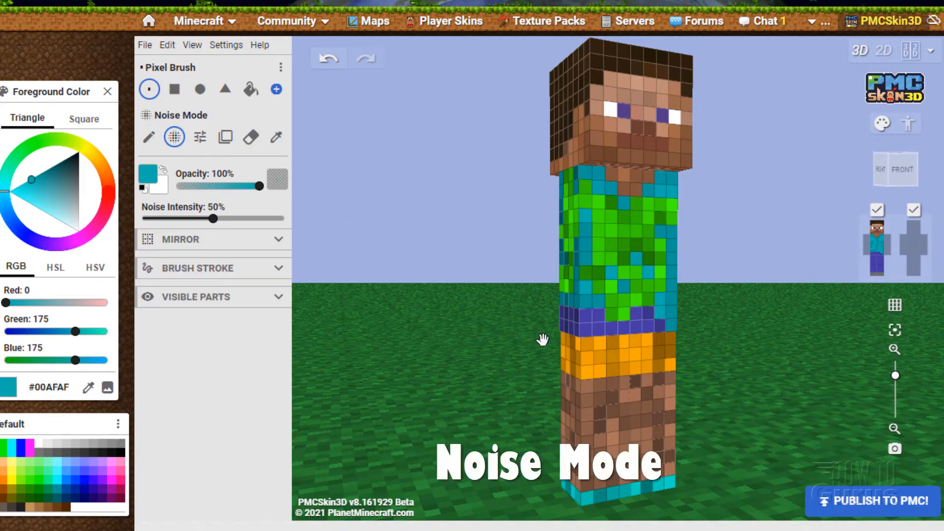
click(633, 325)
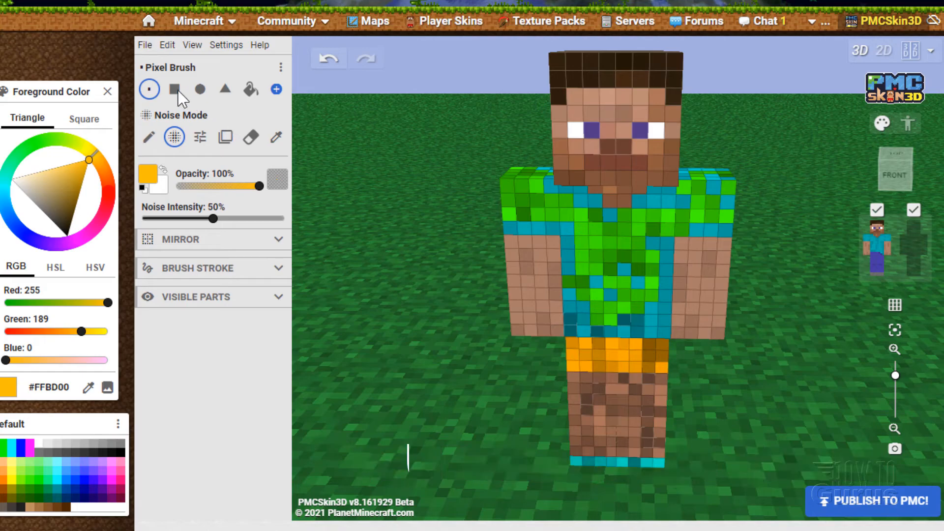
Paint an orange headband around the head's helmet overlay with the brush
click(200, 89)
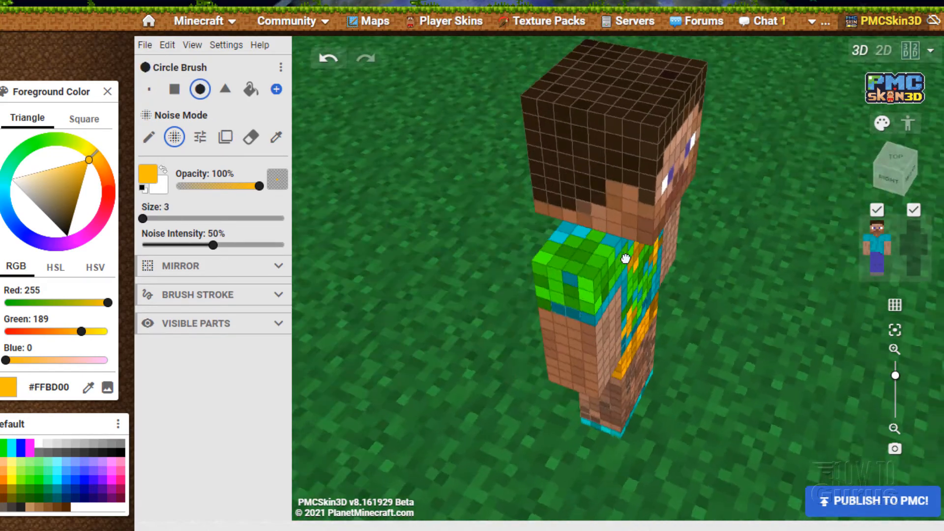
drag(624, 259, 480, 277)
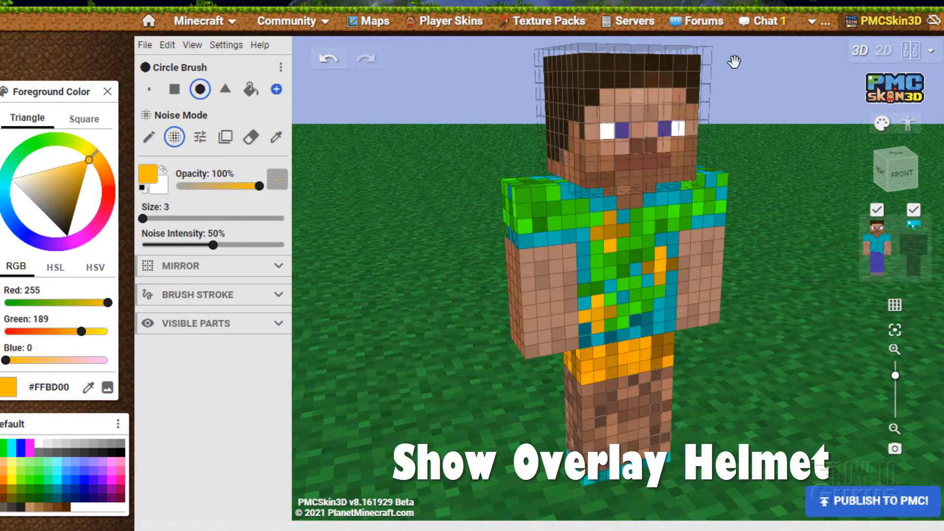
click(149, 89)
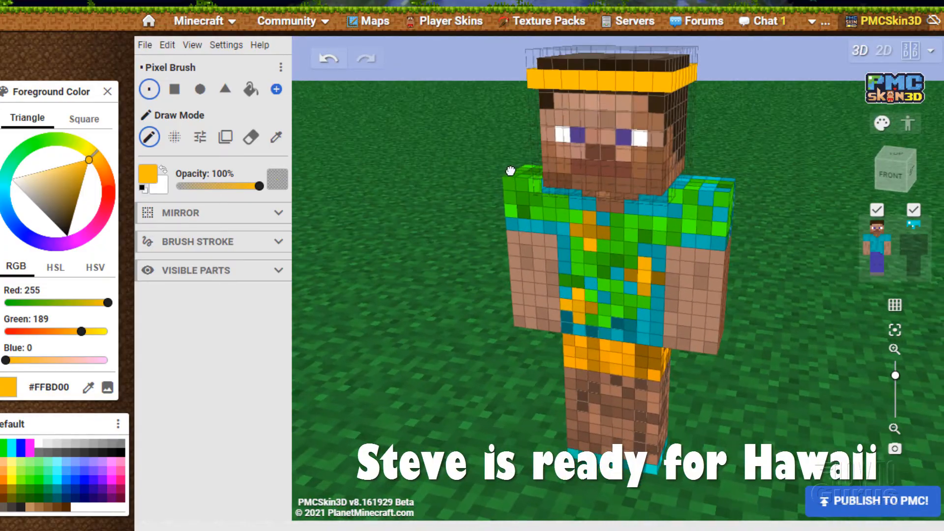
click(173, 137)
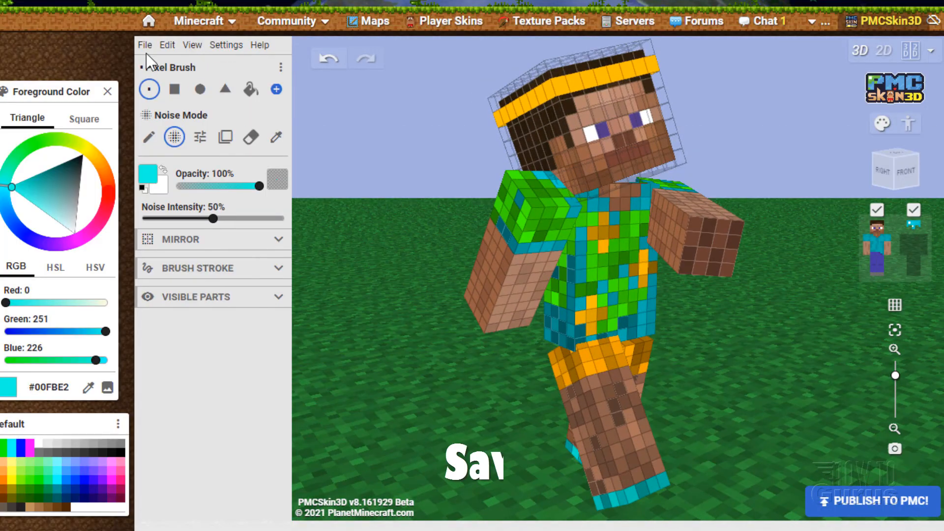
Save the skin to the computer as 'beach' in the Skins folder
click(144, 45)
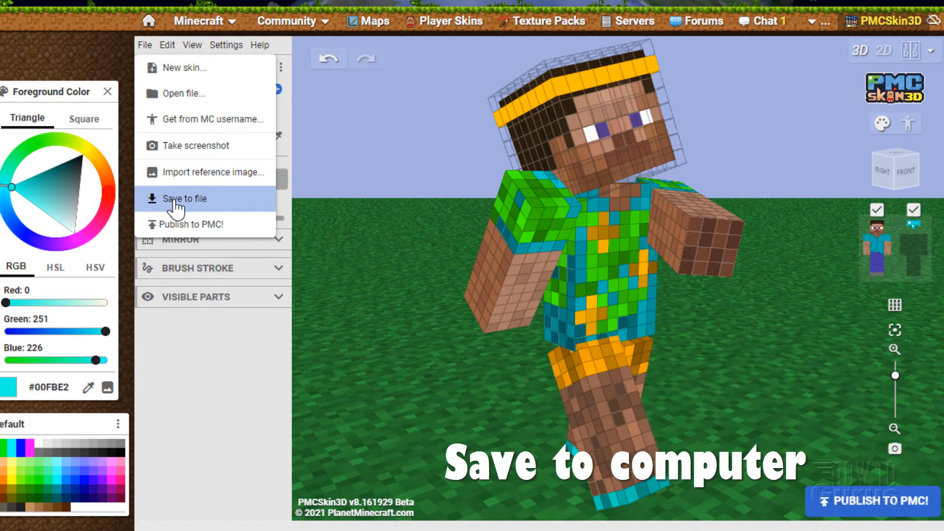
click(185, 198)
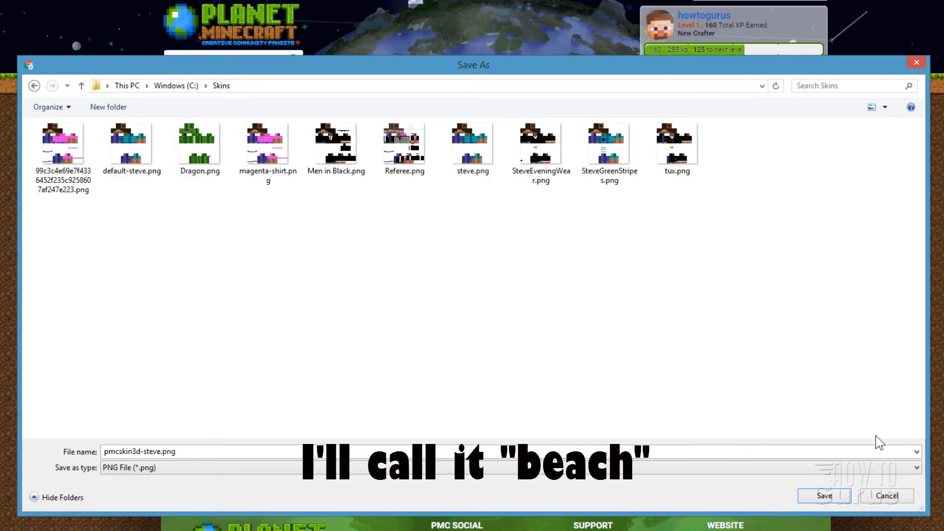
text(beac)
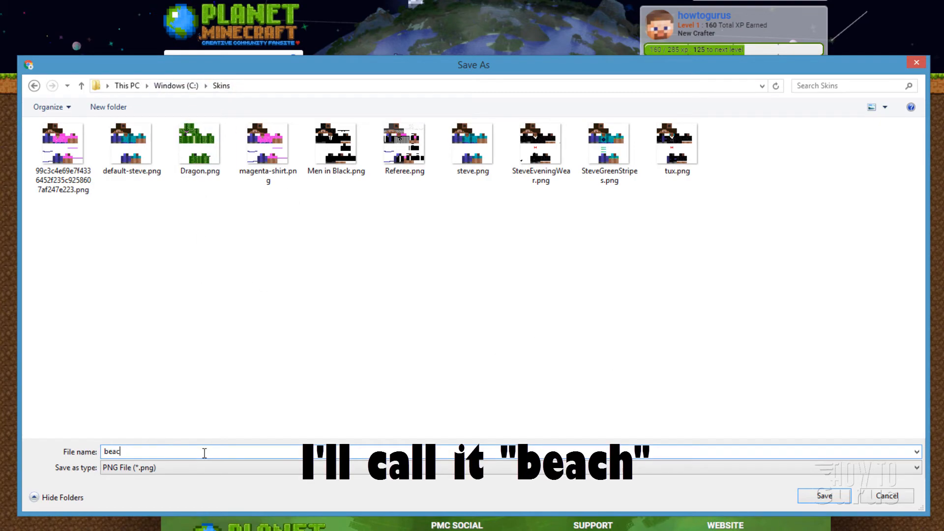
click(824, 495)
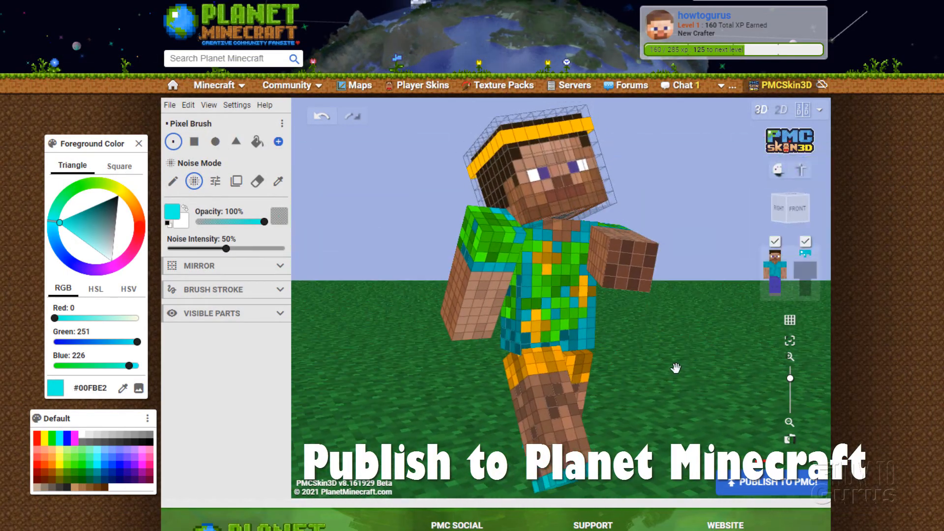
mouse_move(801, 498)
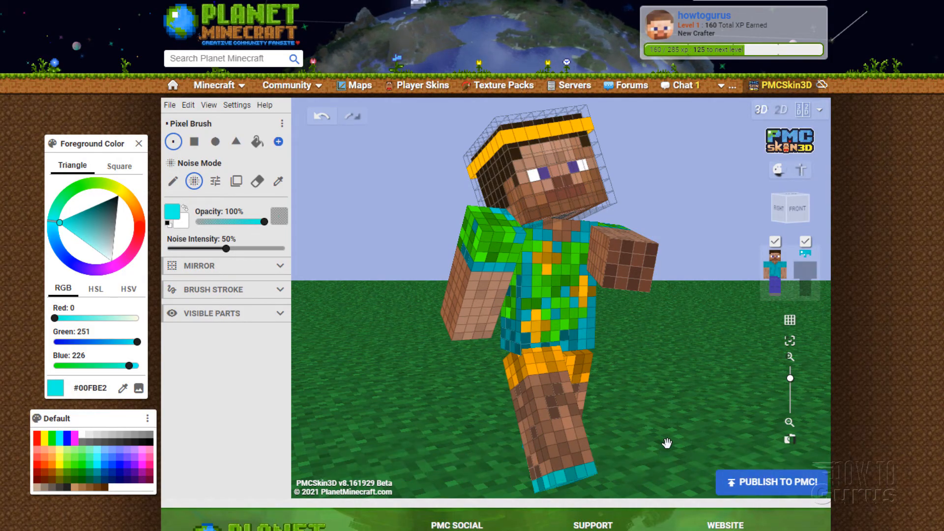
Start publishing to Planet Minecraft with title 'Beach Wear' and category Human
click(769, 482)
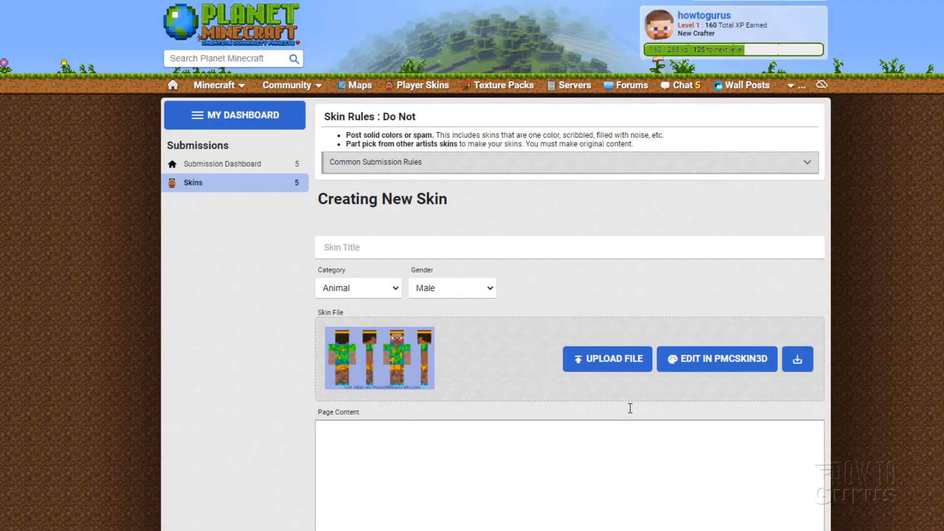
text(Beach W)
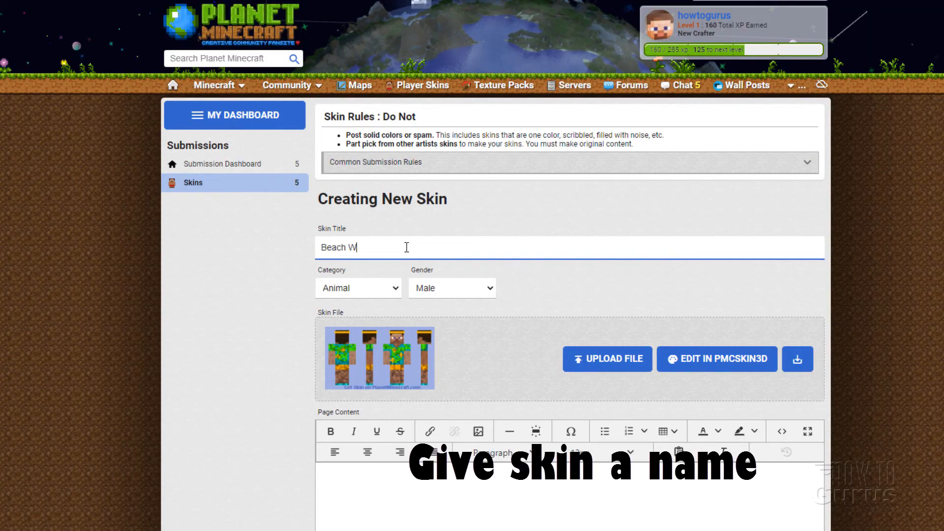
click(358, 288)
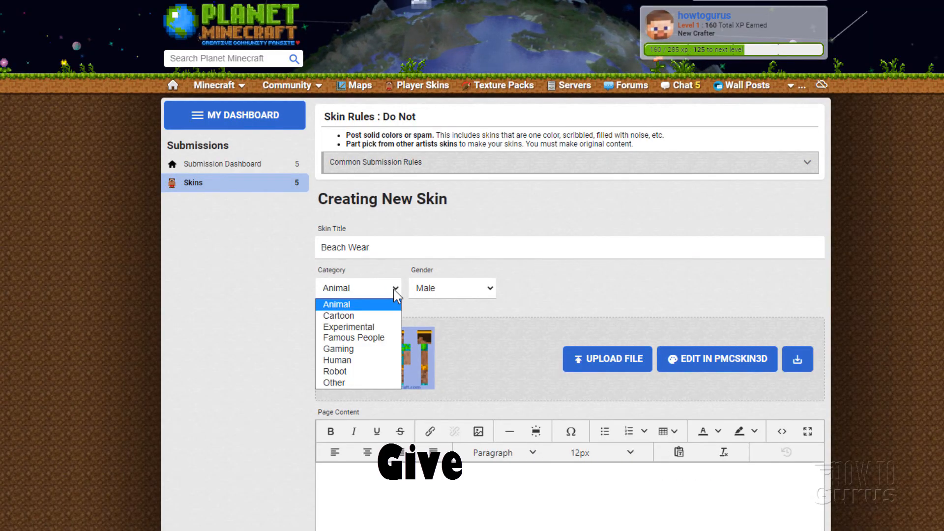
click(336, 360)
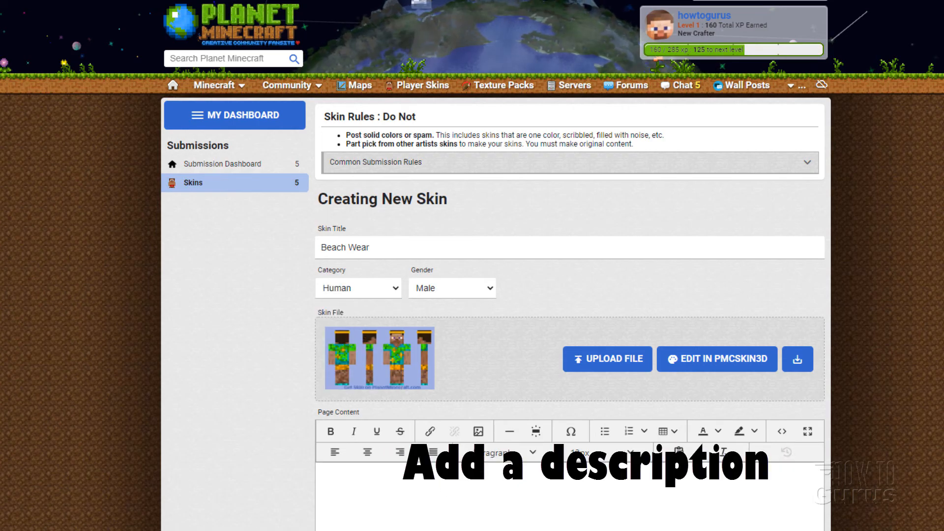
Add description 'Ready for Malibu!' and tag 'beach', then publish live
text(Ready for Malibu)
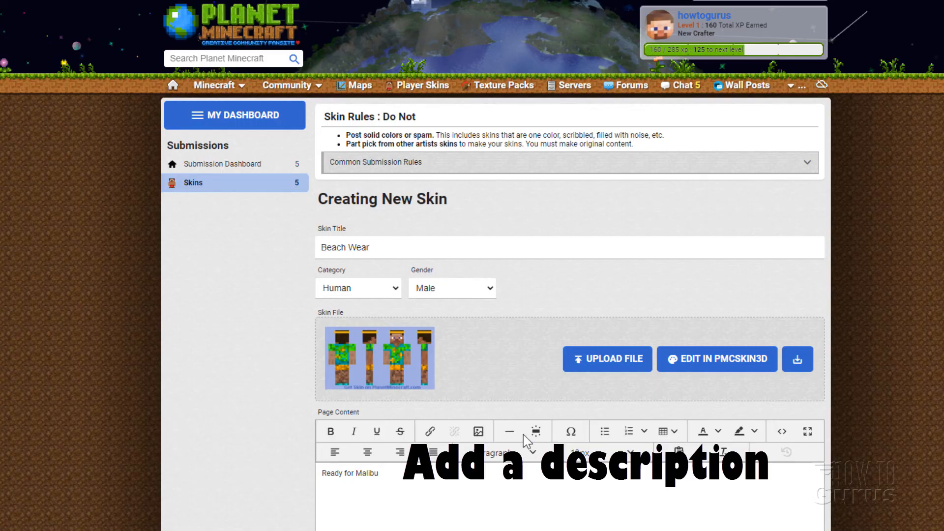
scroll(down, 3)
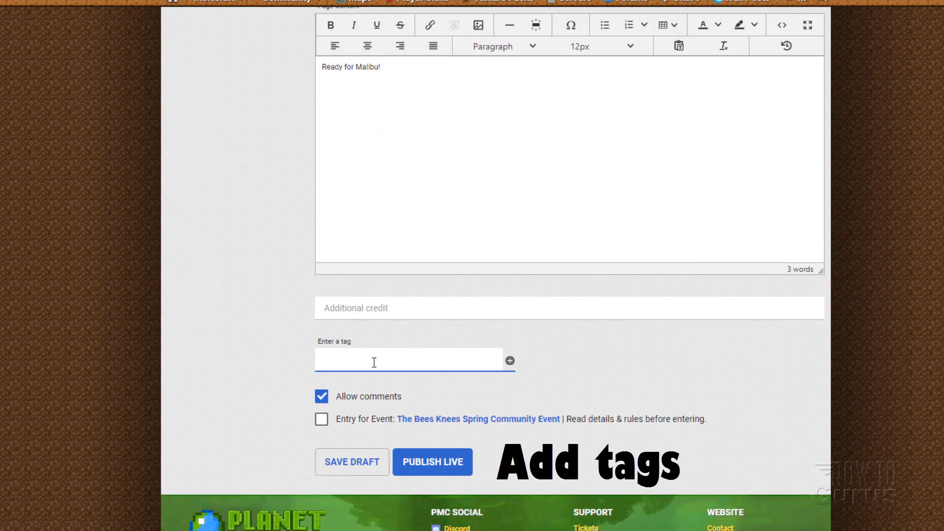
text(beach)
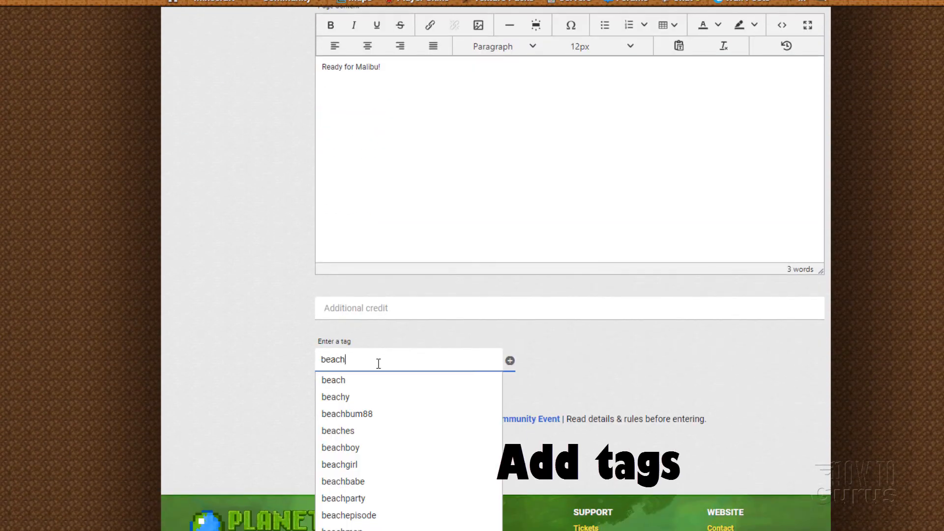
click(333, 380)
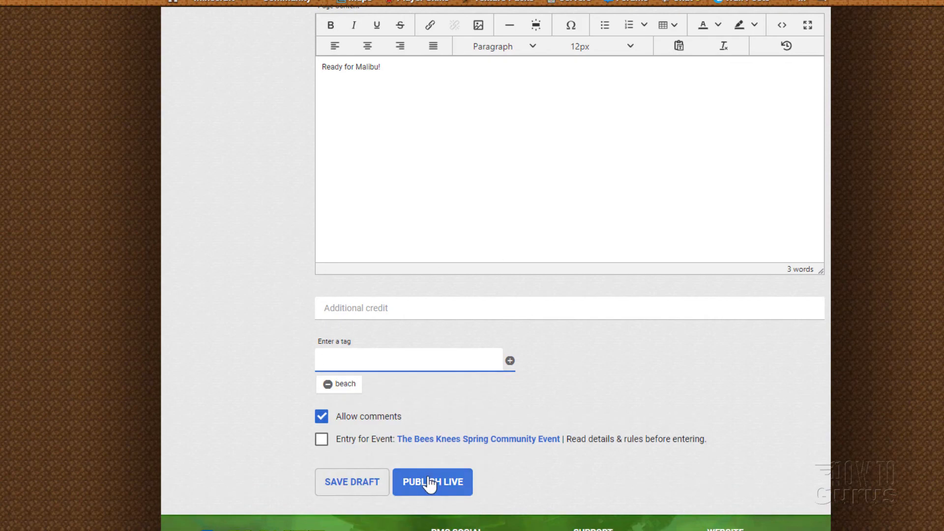
click(432, 482)
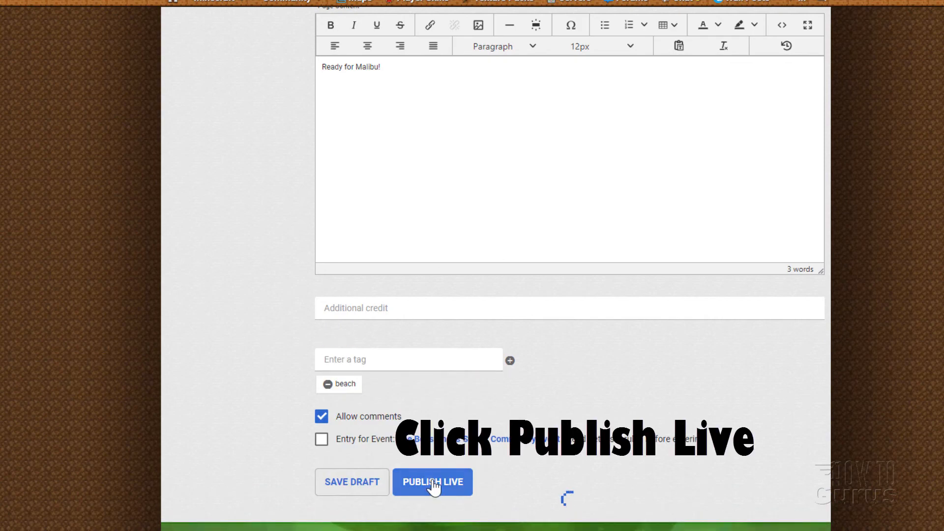
click(432, 481)
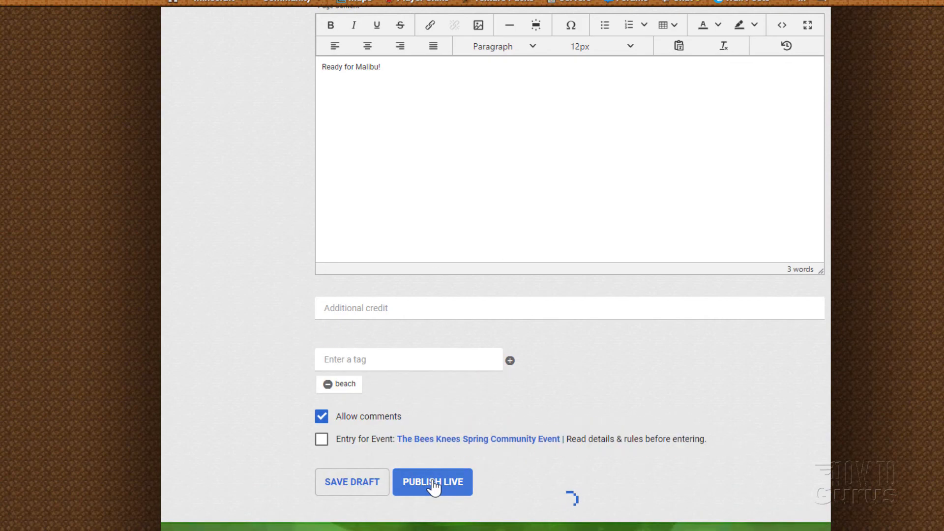
click(432, 481)
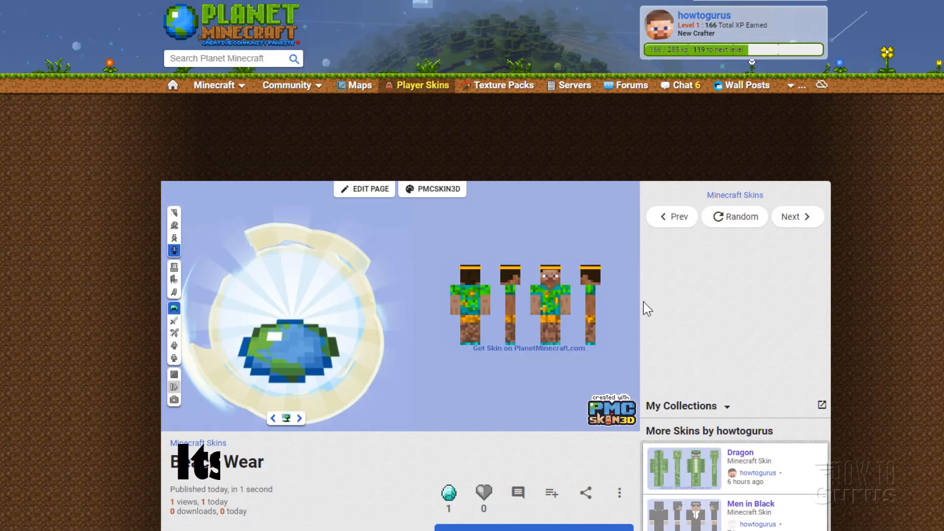
Scroll the Beach Wear page and choose Change My Minecraft Skin
scroll(down, 3)
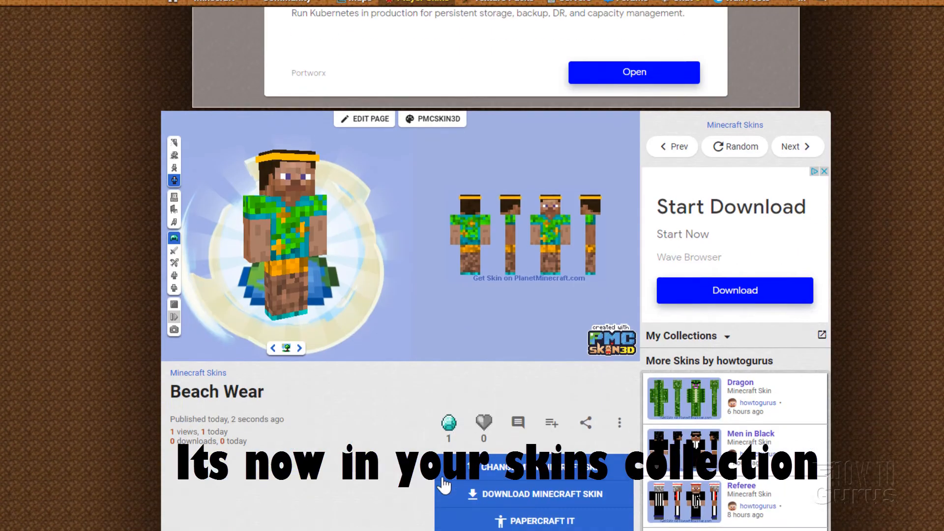
scroll(down, 3)
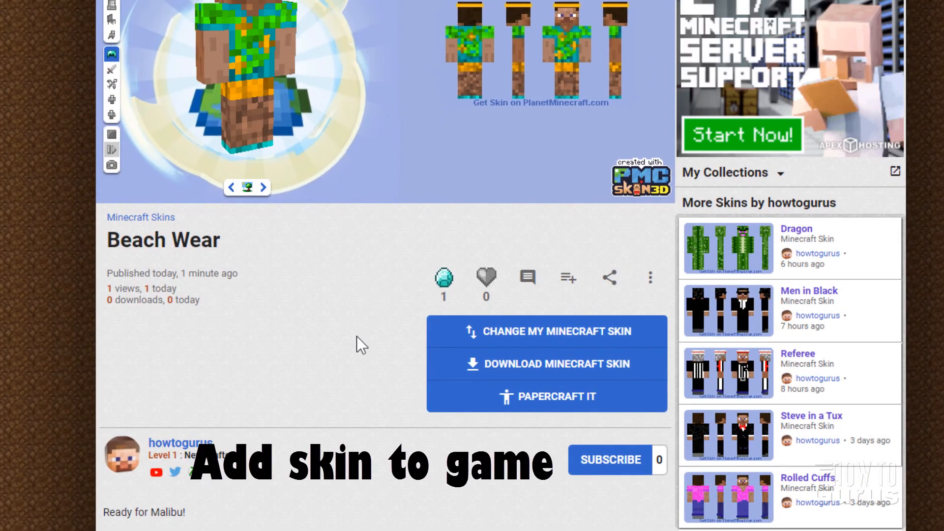
click(548, 331)
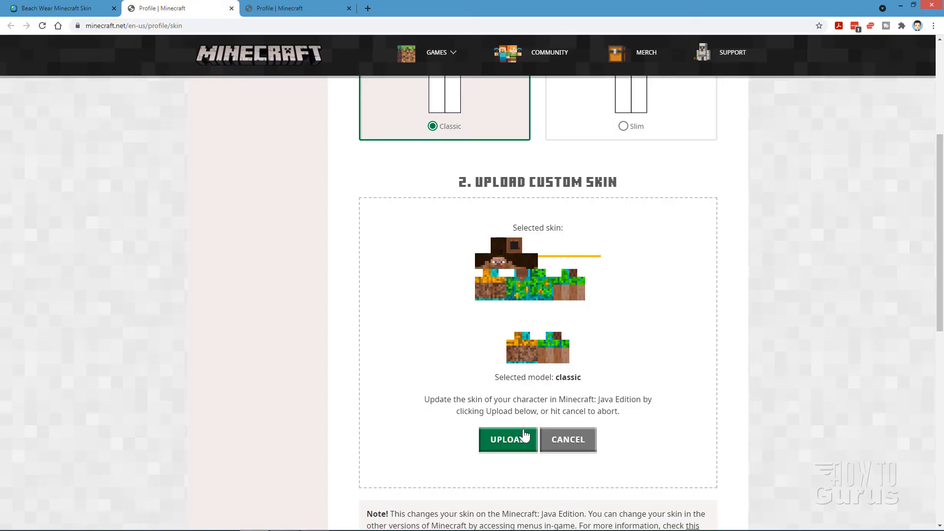
Upload the Beach Wear skin with the Classic model and confirm
click(508, 439)
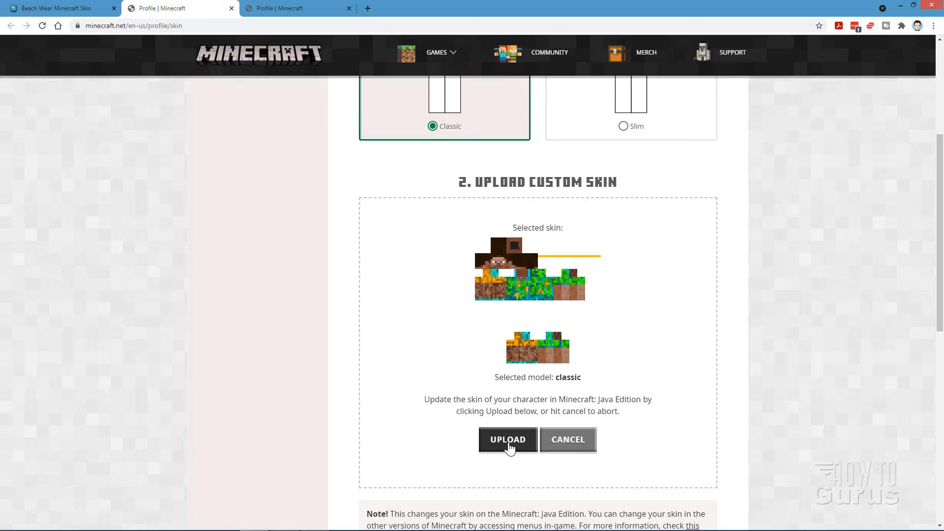
click(508, 440)
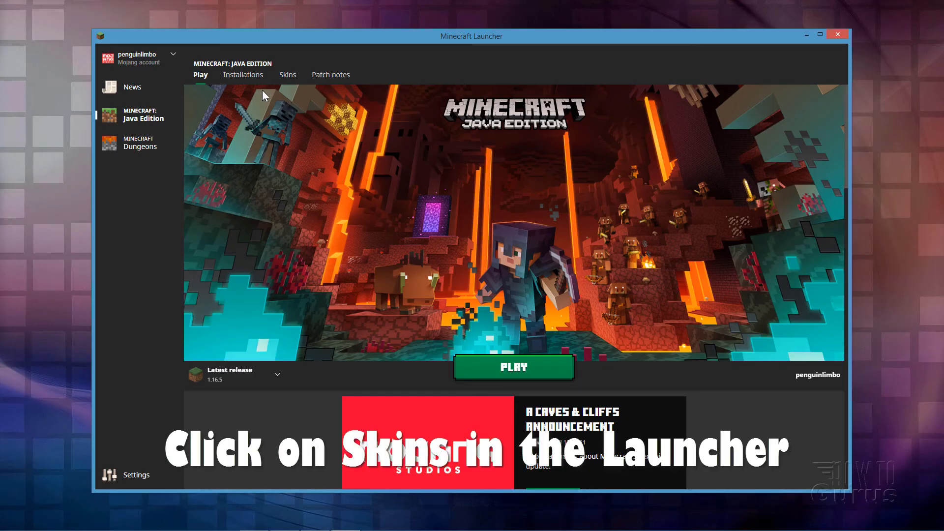
Add the Hawaiian skin to the launcher library and apply 'spacesuit with face'
click(287, 74)
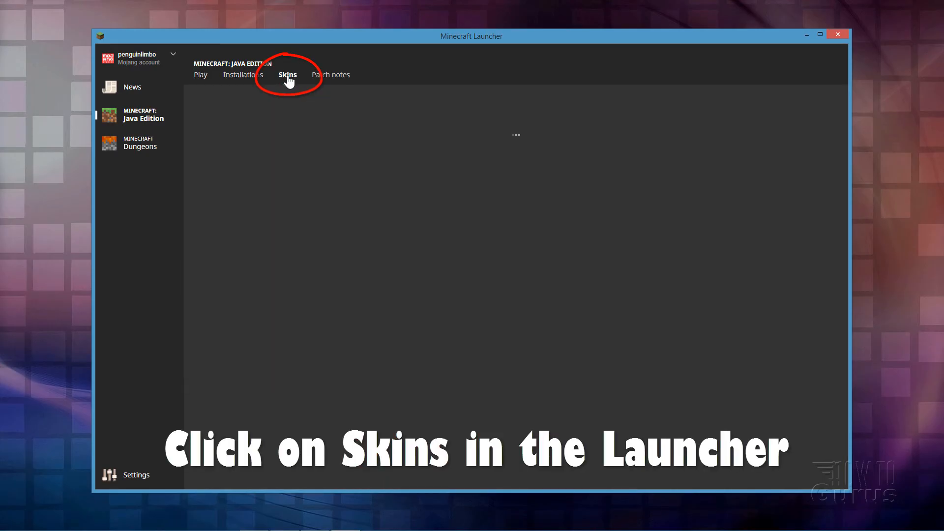
click(288, 74)
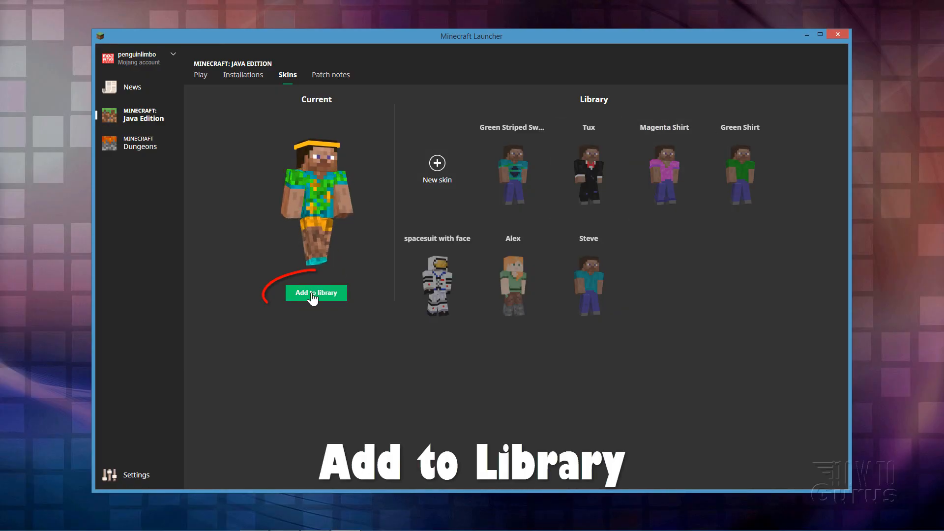
click(316, 293)
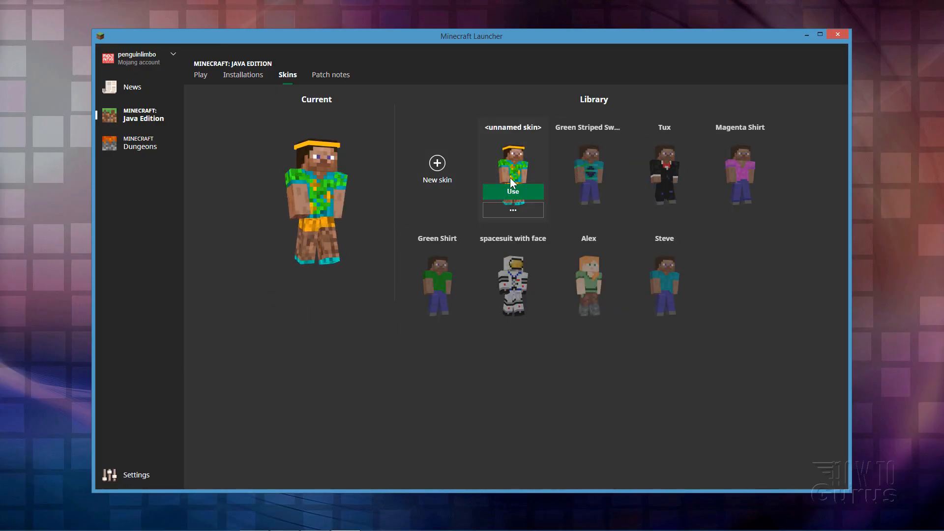
mouse_move(535, 274)
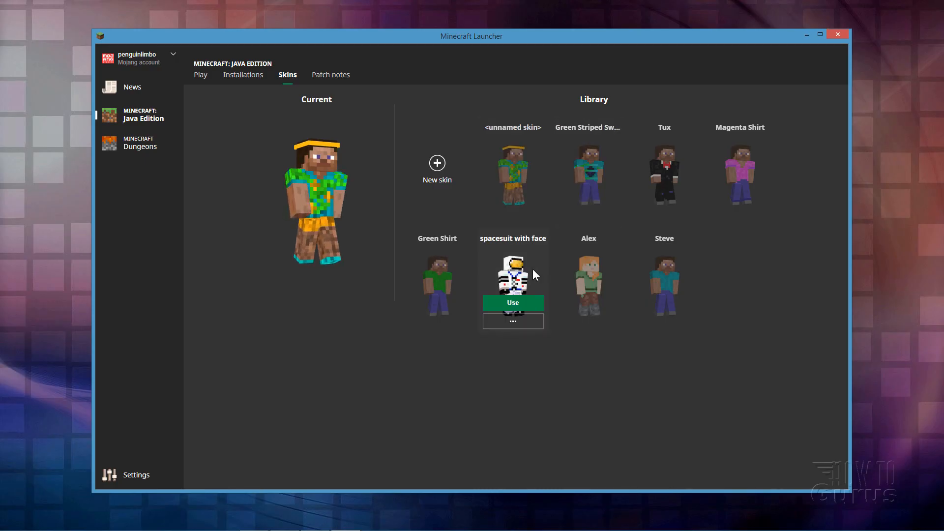
click(513, 302)
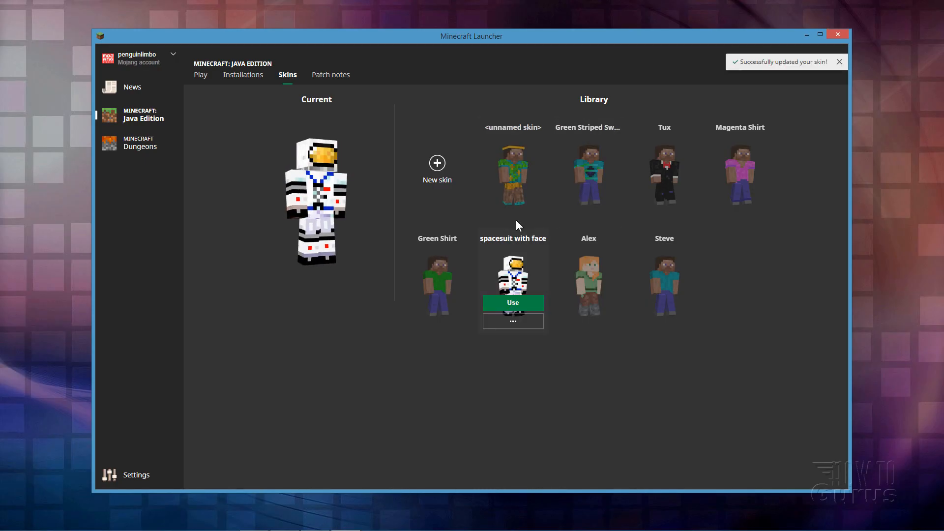
click(513, 191)
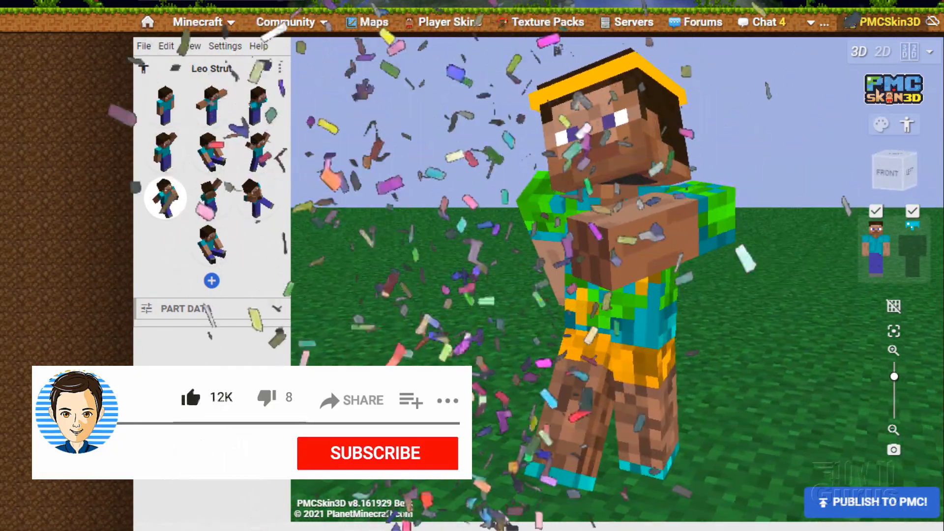
Set the model's pose to Leo Strut
click(374, 453)
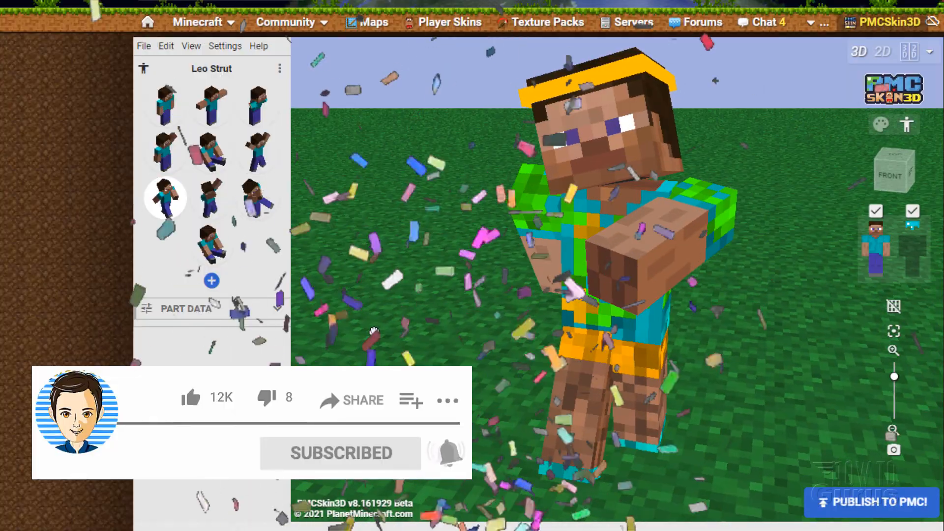